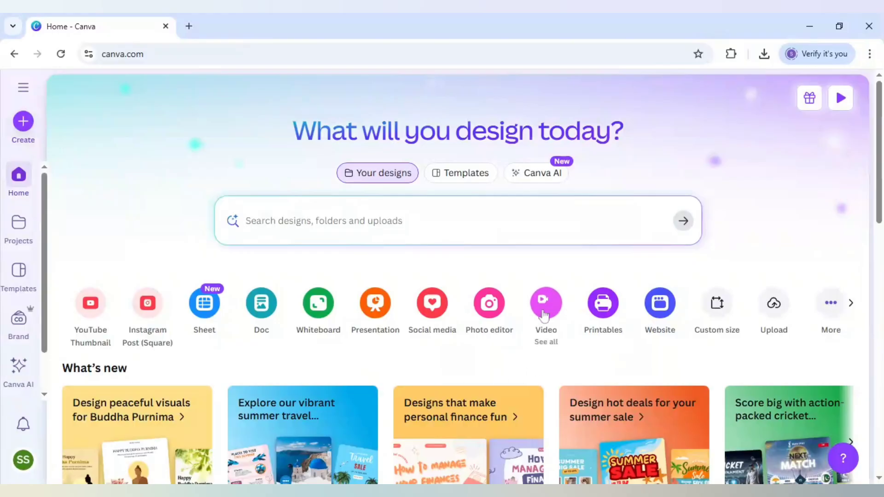
Create a blank Video (Landscape) design from the Canva home page
click(545, 303)
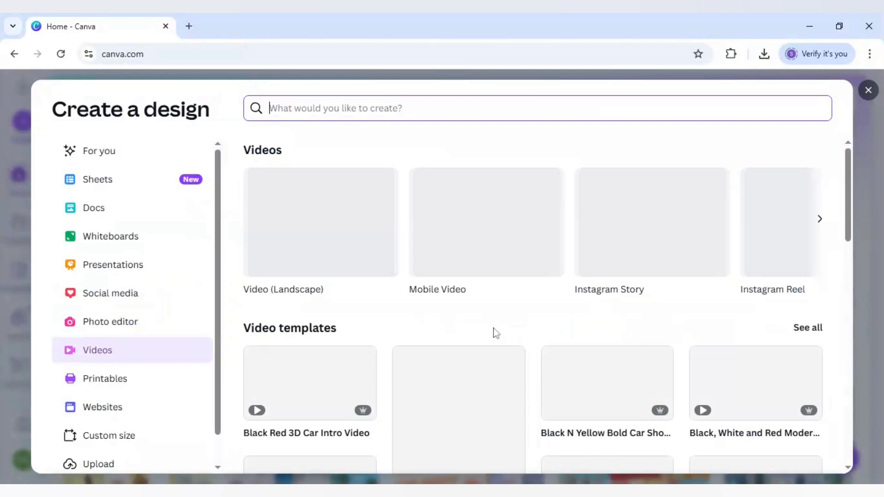
click(321, 222)
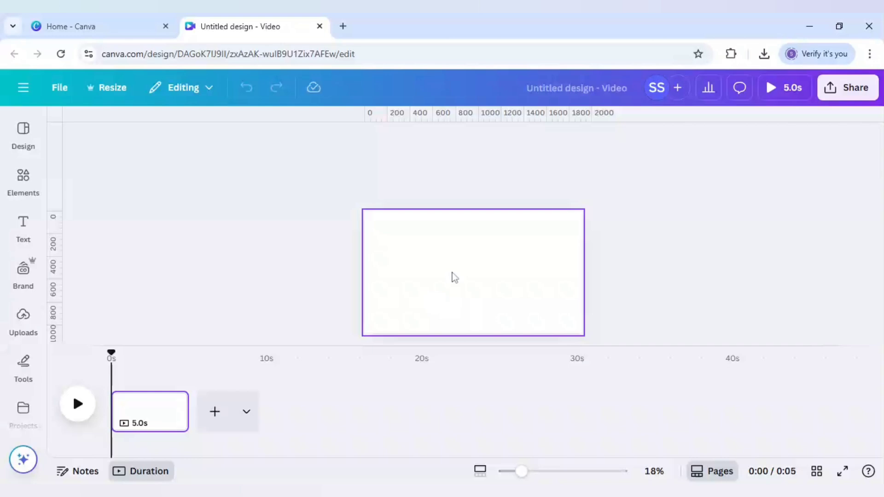
mouse_move(419, 199)
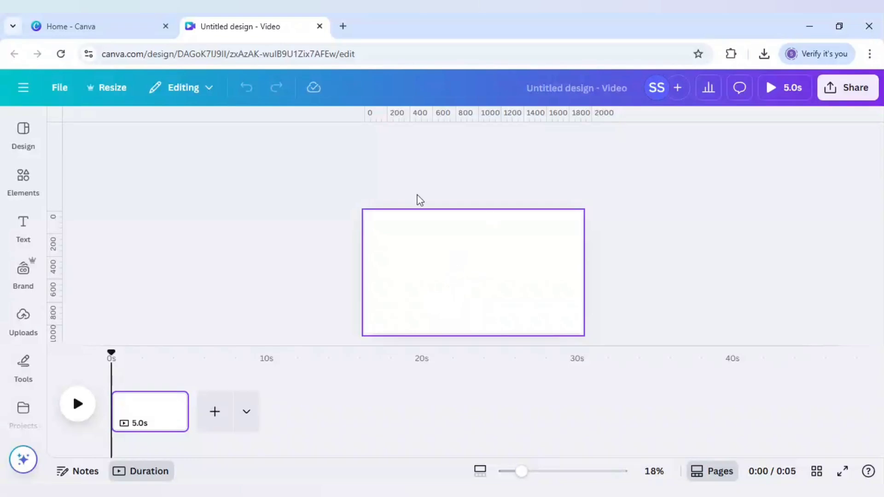
Open the Elements library and view the Statue of Liberty image's details
click(23, 177)
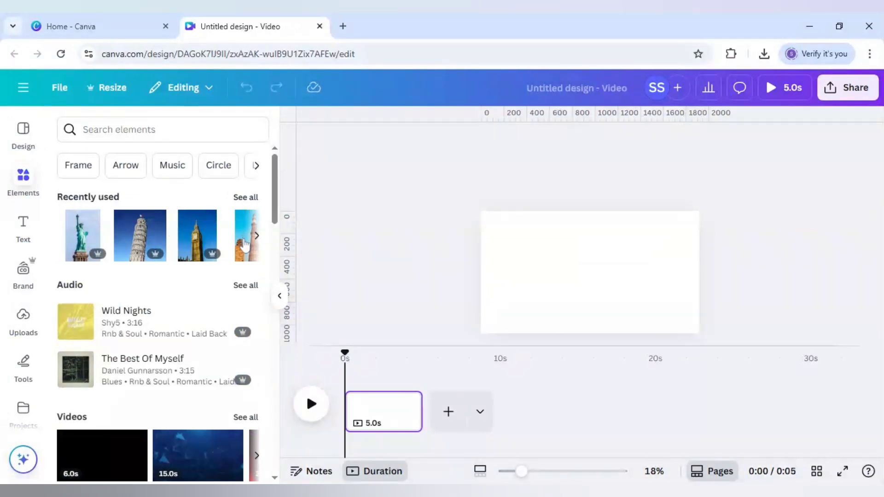
mouse_move(101, 229)
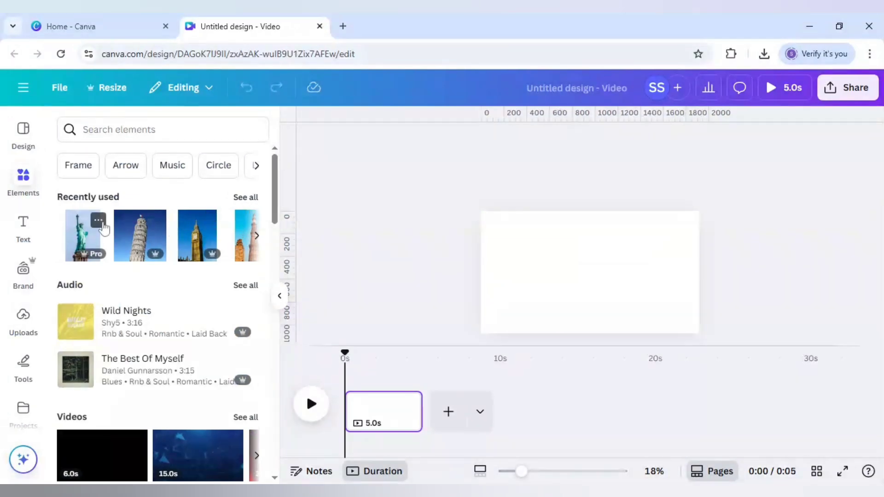
click(97, 221)
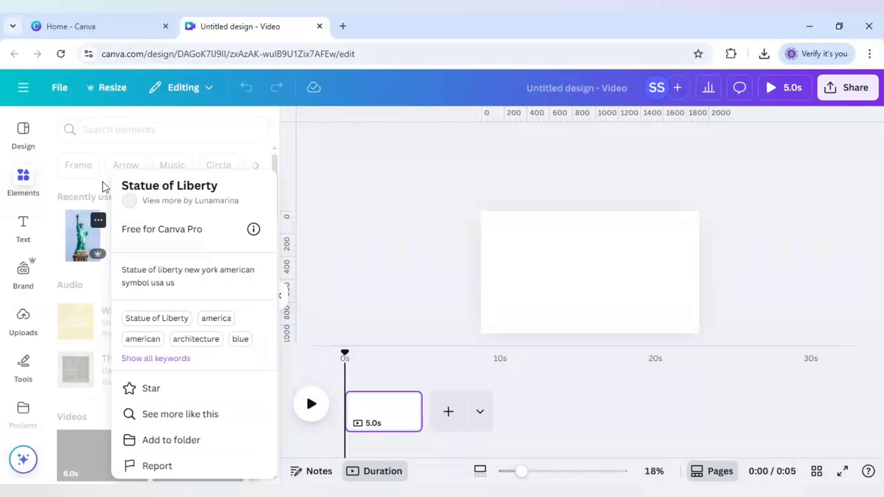
mouse_move(140, 235)
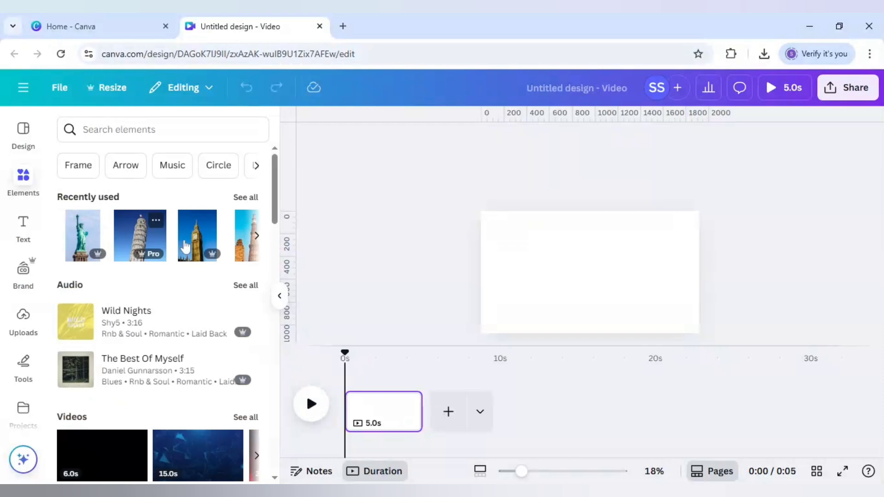
Add the Leaning Tower of Pisa and Statue of Liberty images with backgrounds removed
click(140, 235)
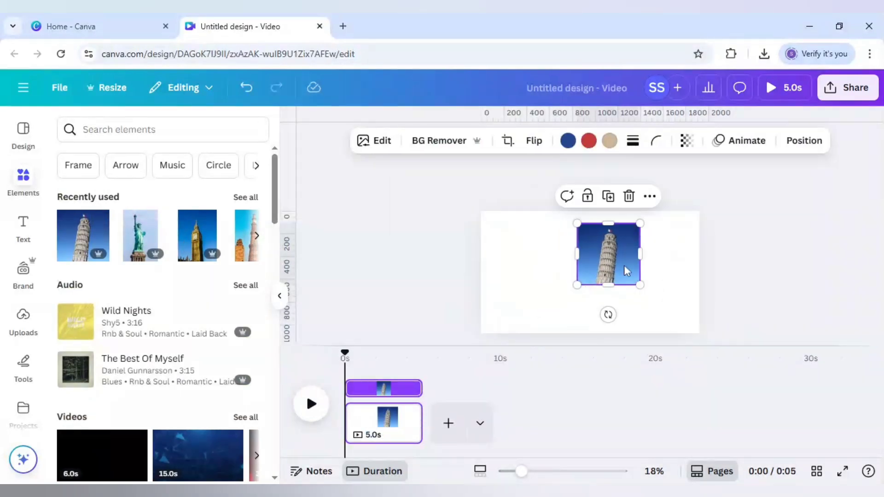
click(437, 141)
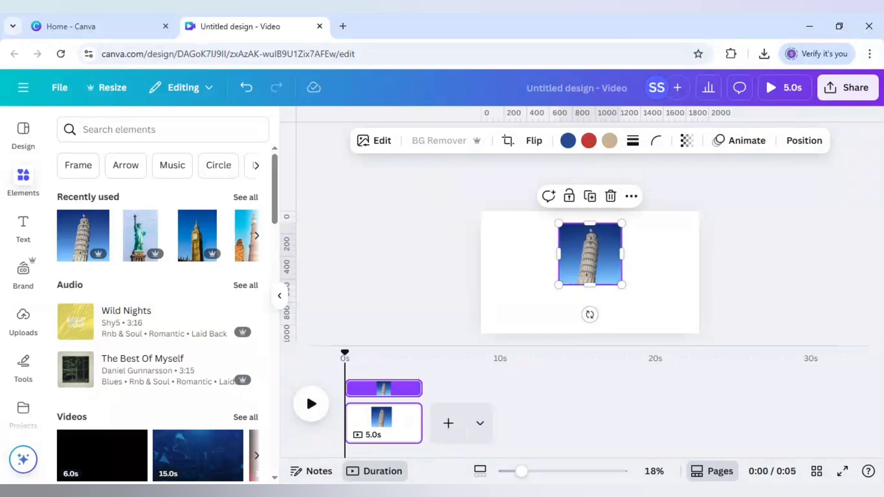
click(438, 141)
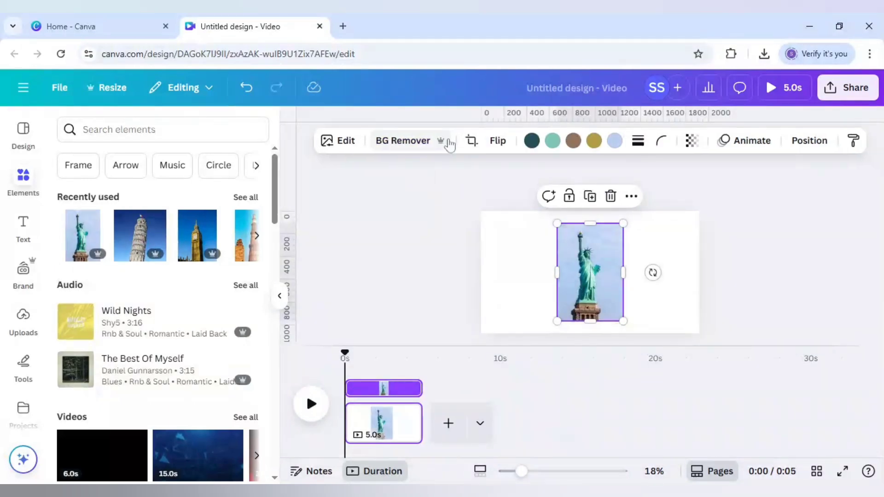
click(403, 140)
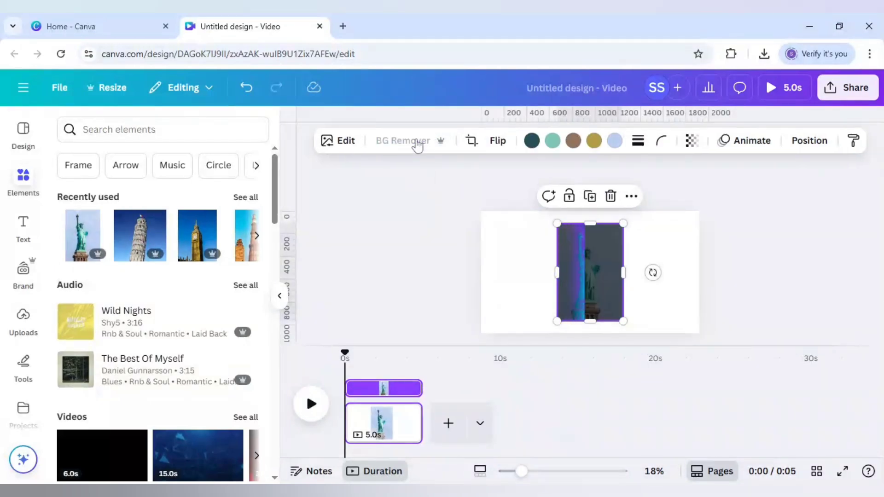
click(402, 140)
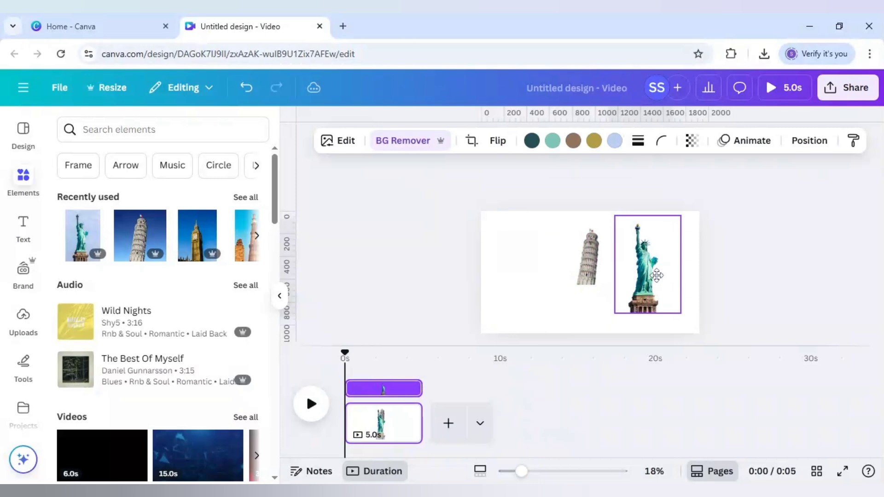
Add Big Ben and remove the backgrounds of Big Ben and the minaret
click(647, 263)
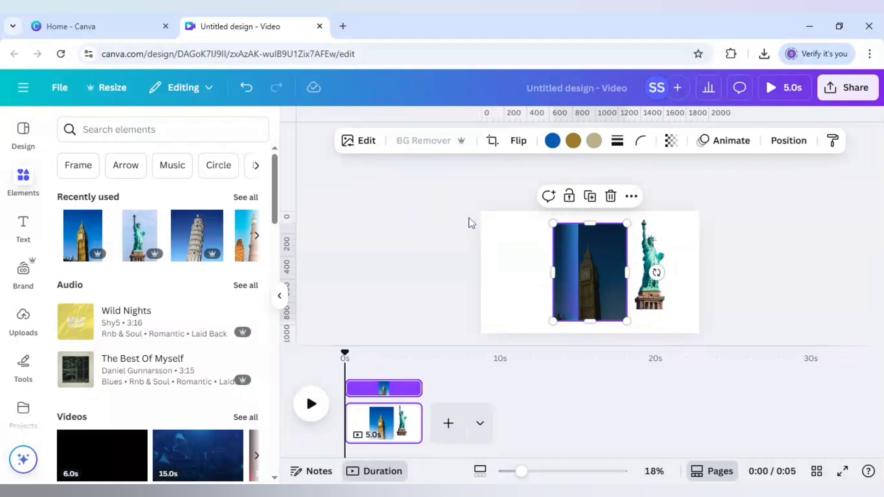
click(423, 141)
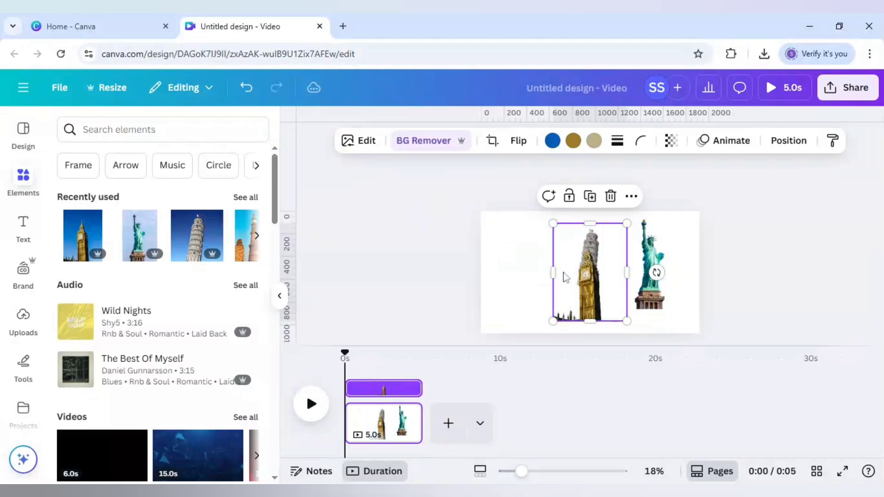
mouse_move(252, 243)
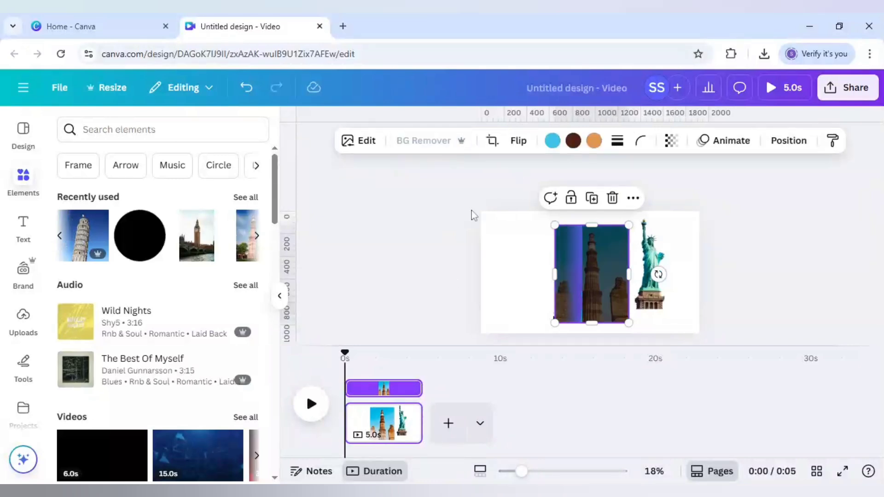
click(422, 140)
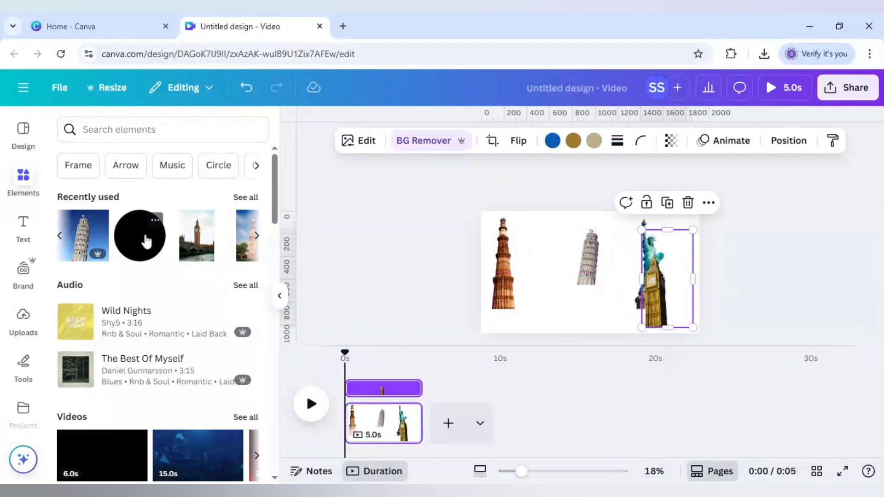
Add the dark circle shape beneath the Pisa tower and select the tower
click(155, 220)
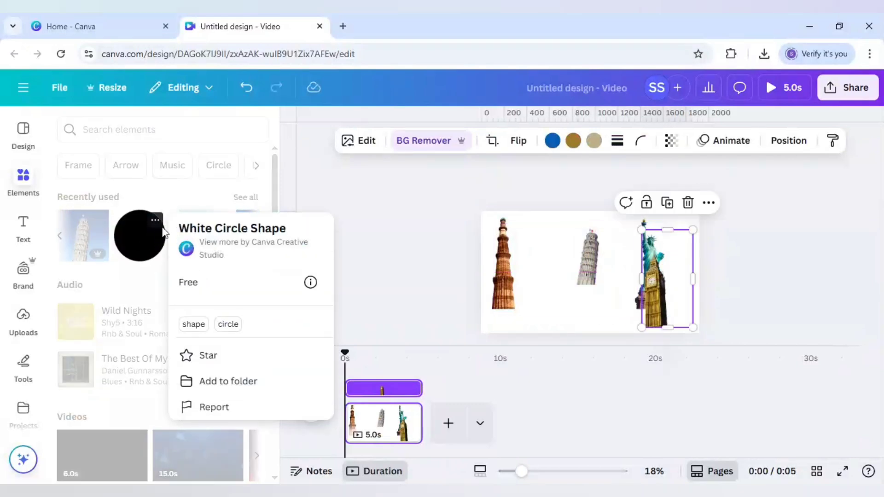
click(139, 235)
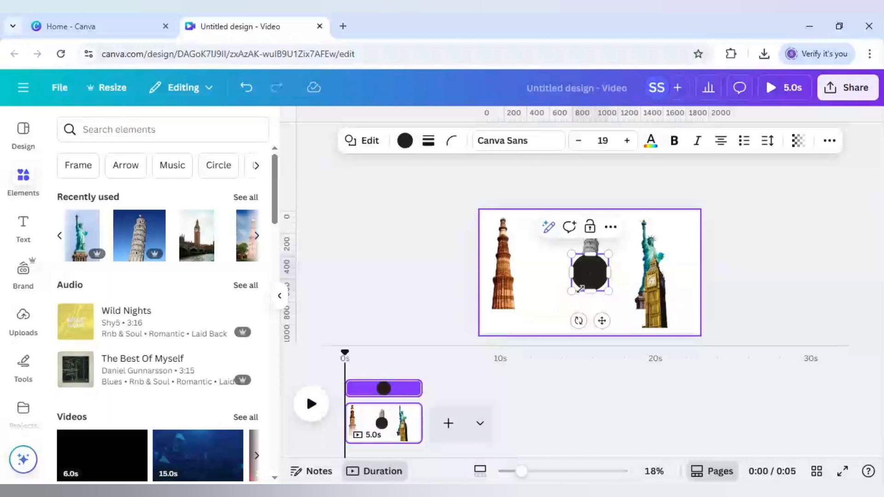
click(589, 273)
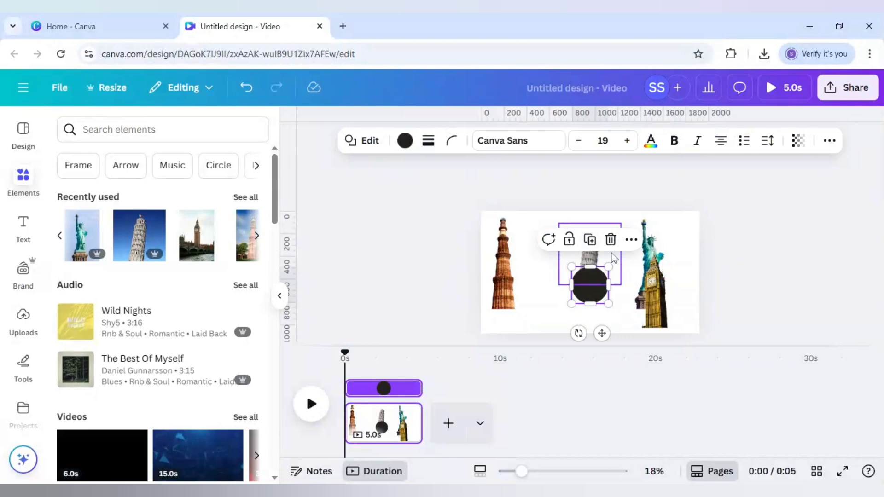
click(590, 248)
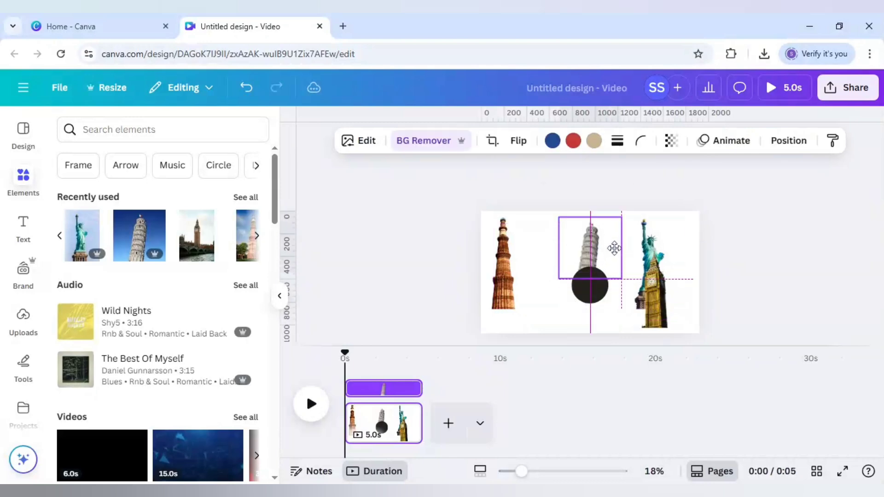
Arrange the monuments around the circle: Pisa on top, Big Ben down, minaret left
click(591, 248)
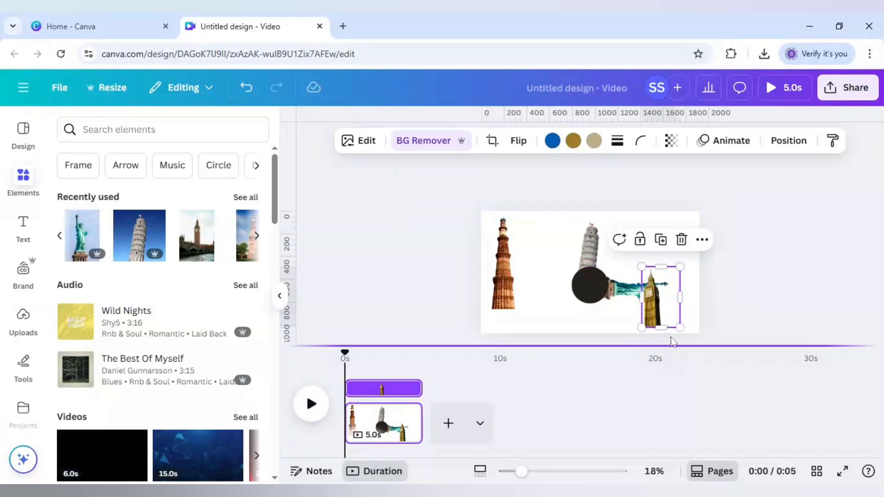
mouse_move(666, 309)
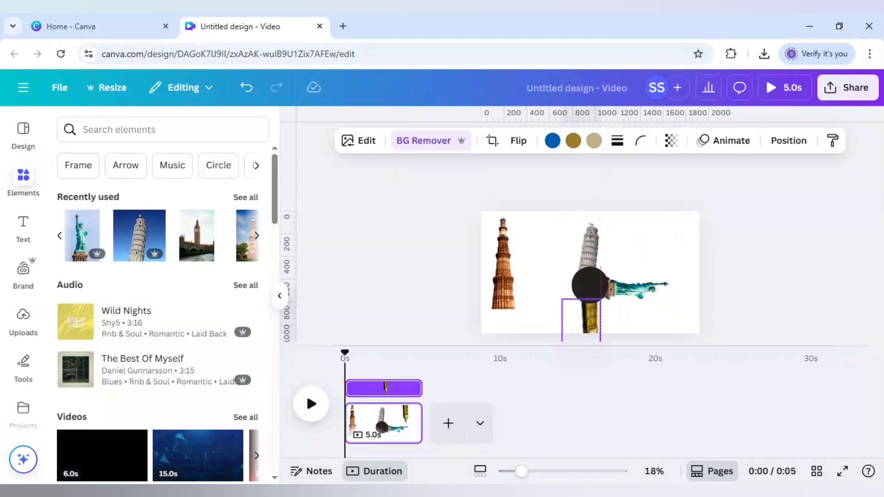
click(586, 287)
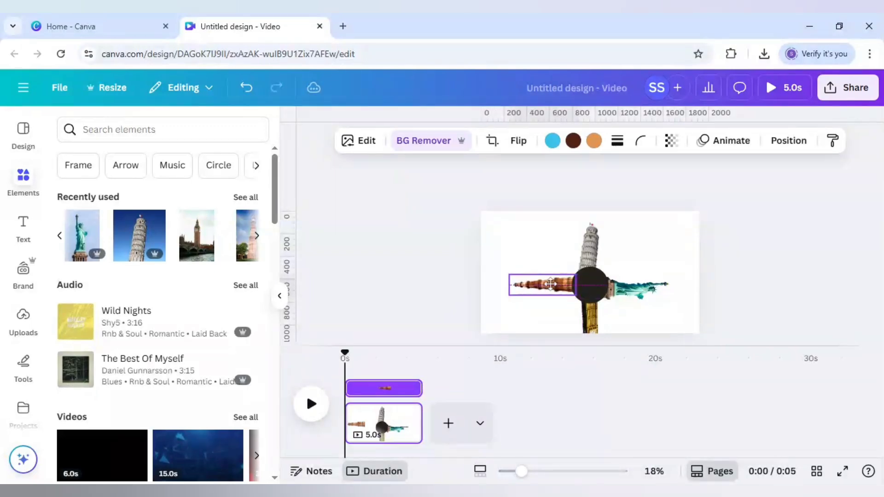
click(550, 284)
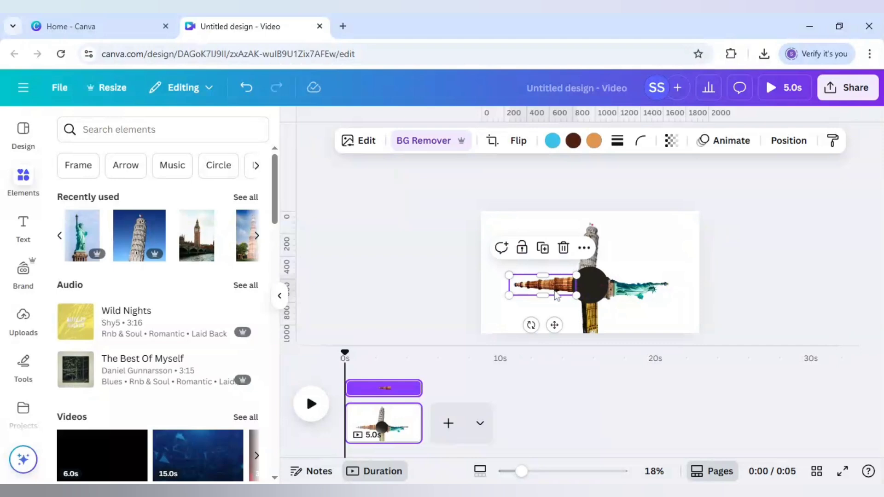
click(590, 274)
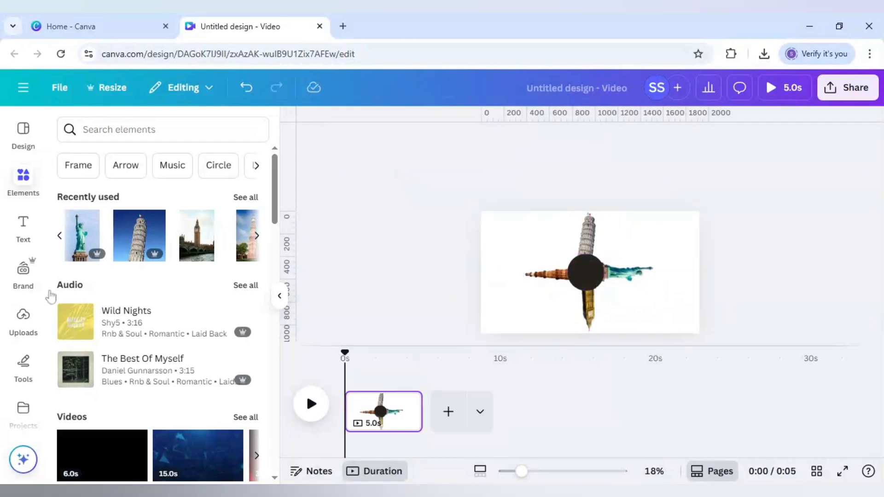
Add a heading reading 'LEANING TOWER' and move it beside the tower's top
click(23, 227)
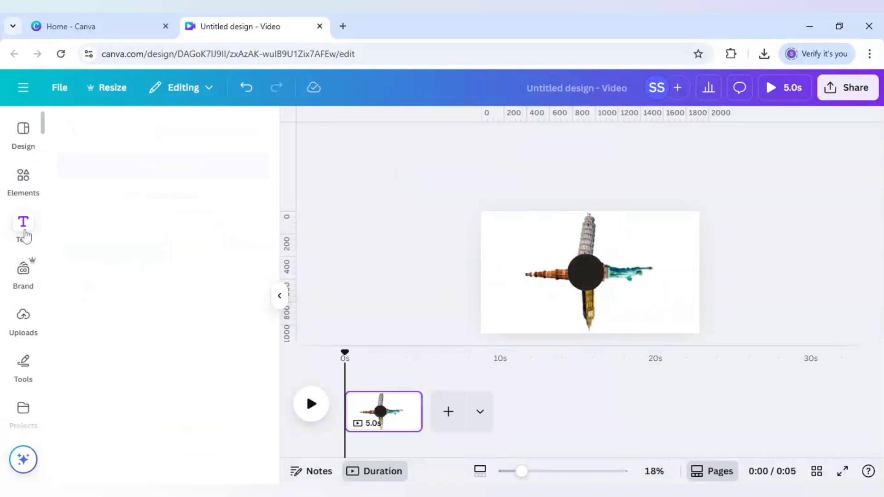
click(23, 226)
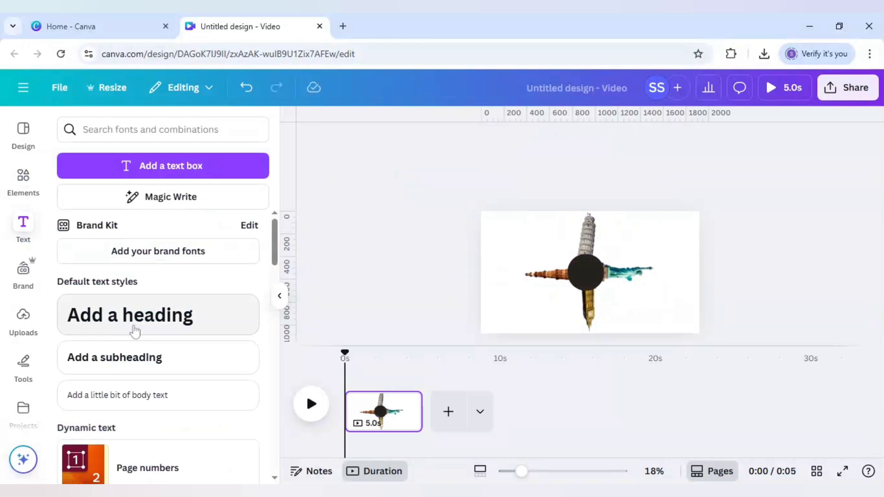
click(158, 314)
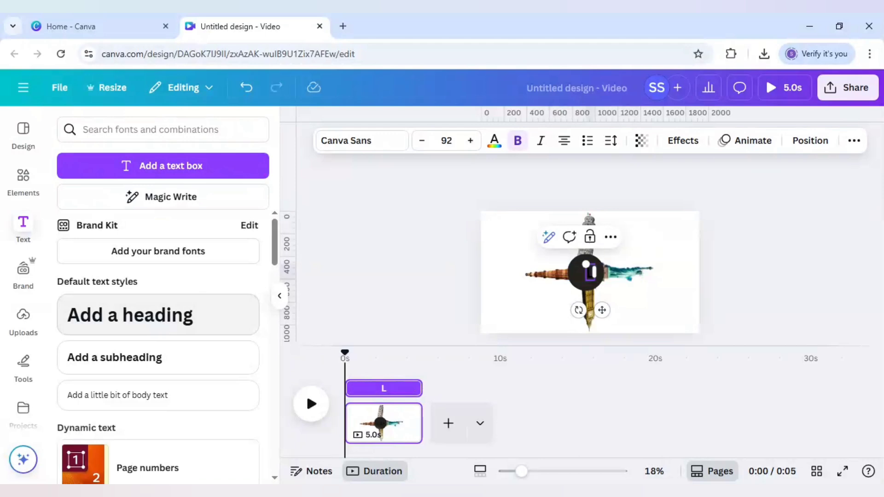
text(LEANING TO)
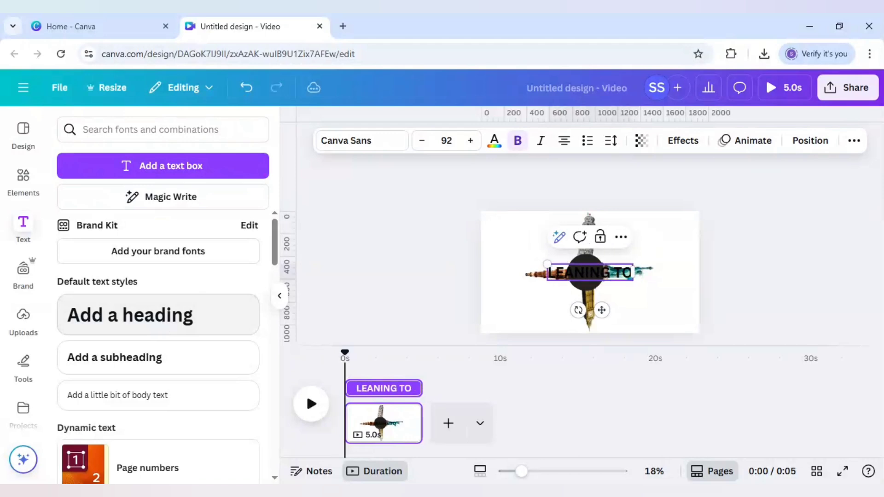
text(WER)
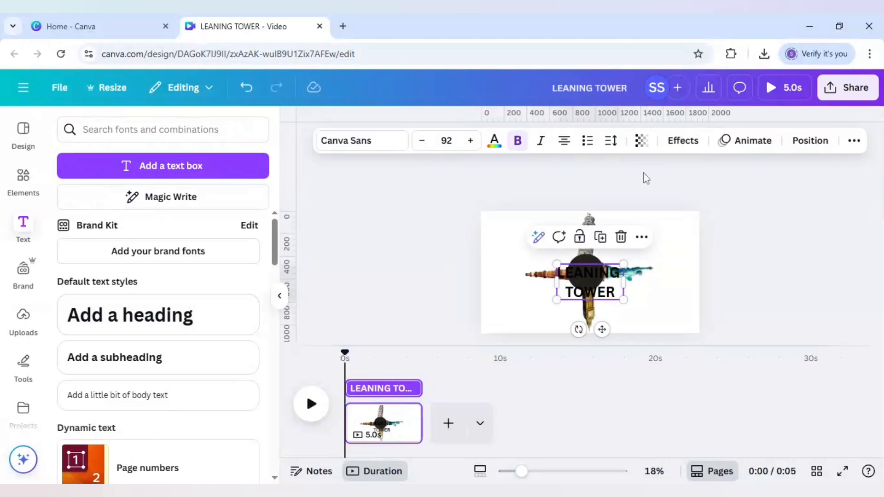
click(610, 141)
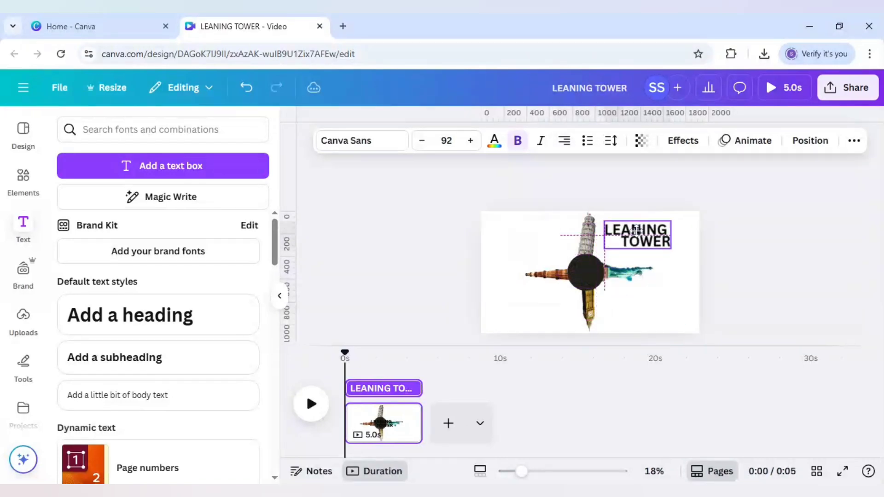
Set the LEANING TOWER heading to font size 32 beside the tower top
click(637, 233)
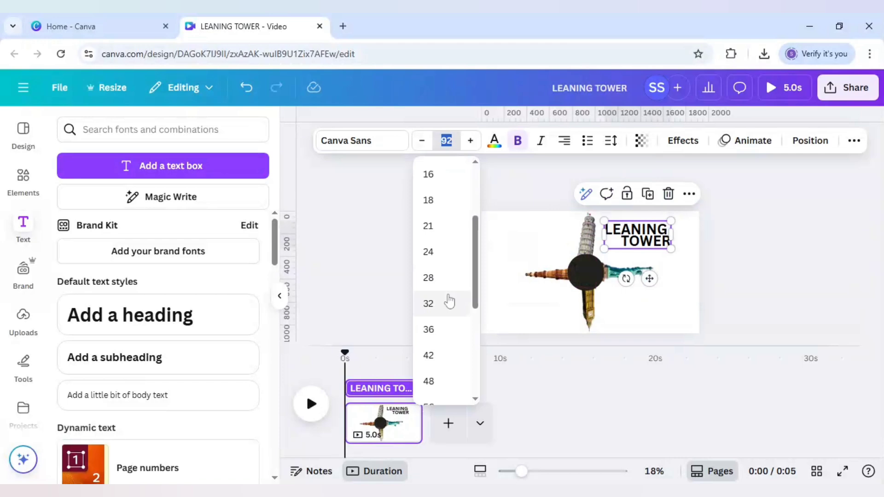
click(427, 303)
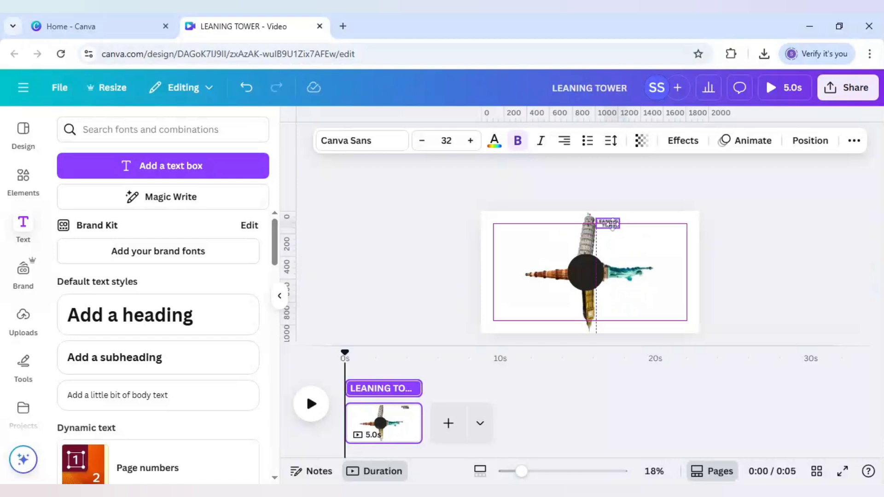
click(609, 222)
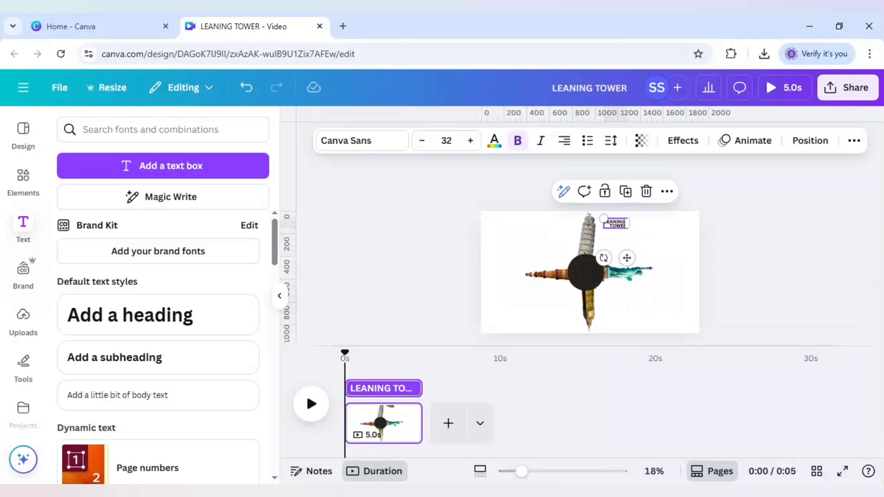
mouse_move(500, 145)
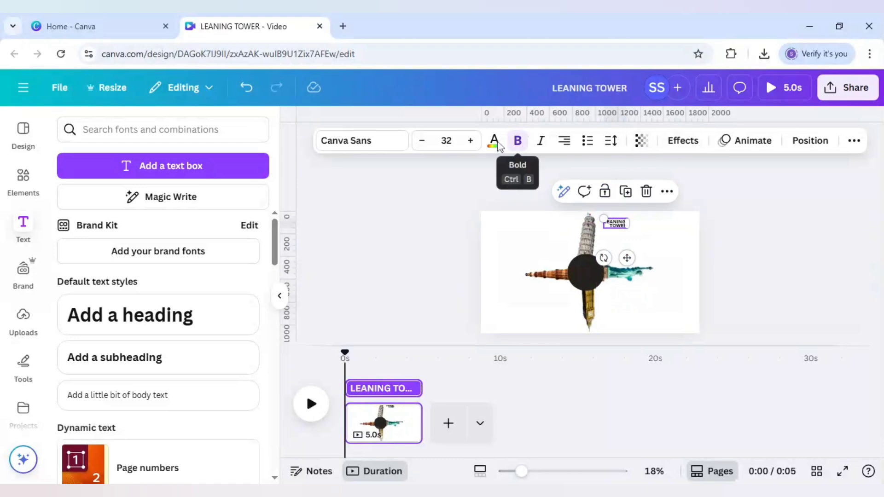
Make the LEANING TOWER heading white with the Lift effect at intensity 100
click(493, 141)
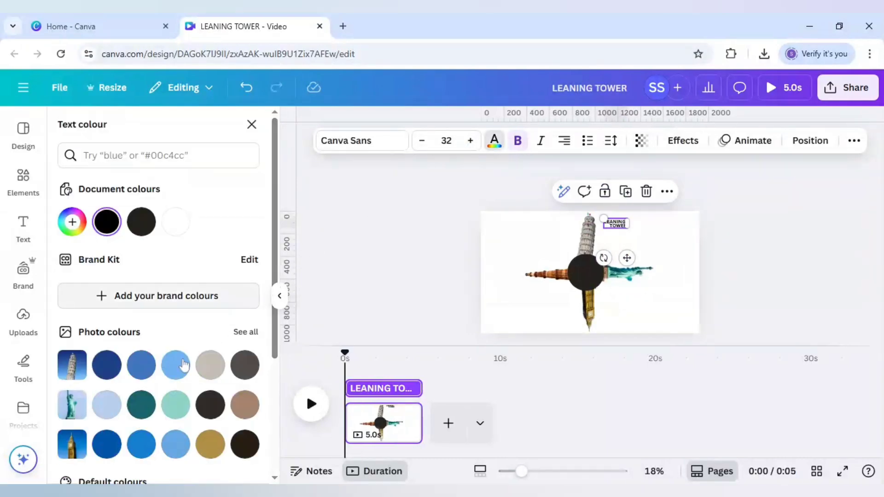
scroll(down, 3)
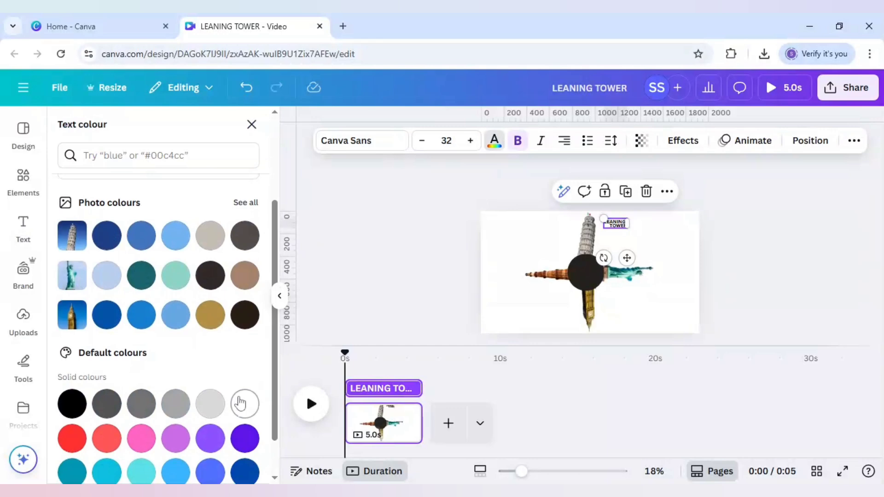
click(682, 140)
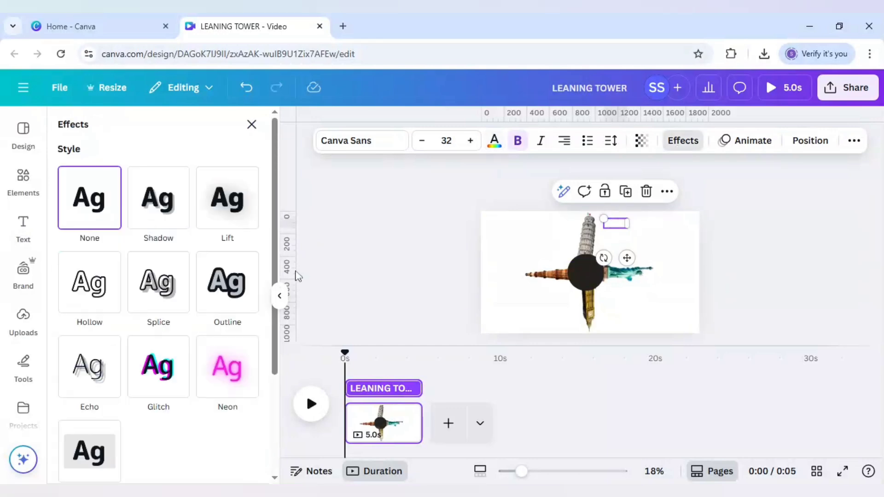
click(227, 197)
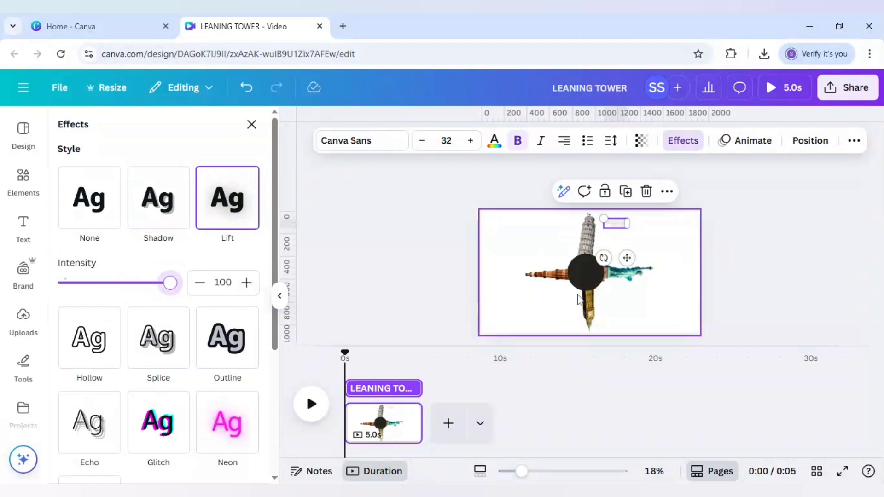
mouse_move(693, 253)
text(STATUE OF LIBERTY)
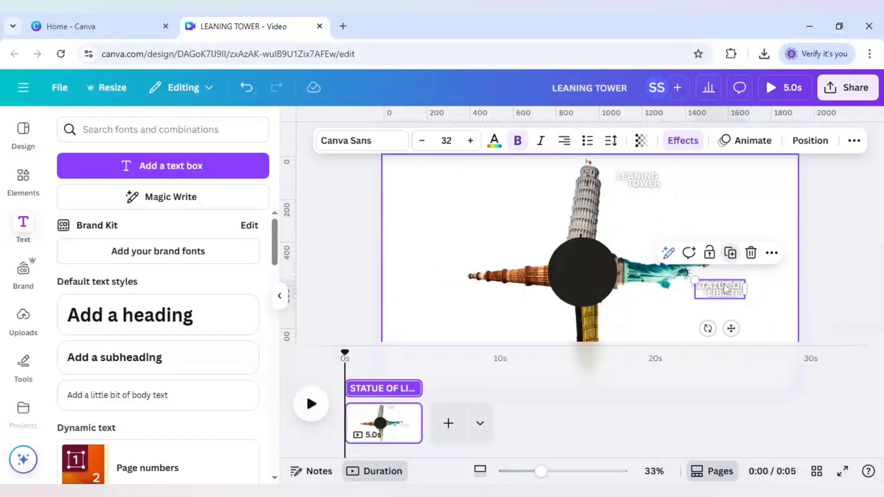
Place rotated white labels for Statue of Liberty, Big Ben and the left tower
click(512, 320)
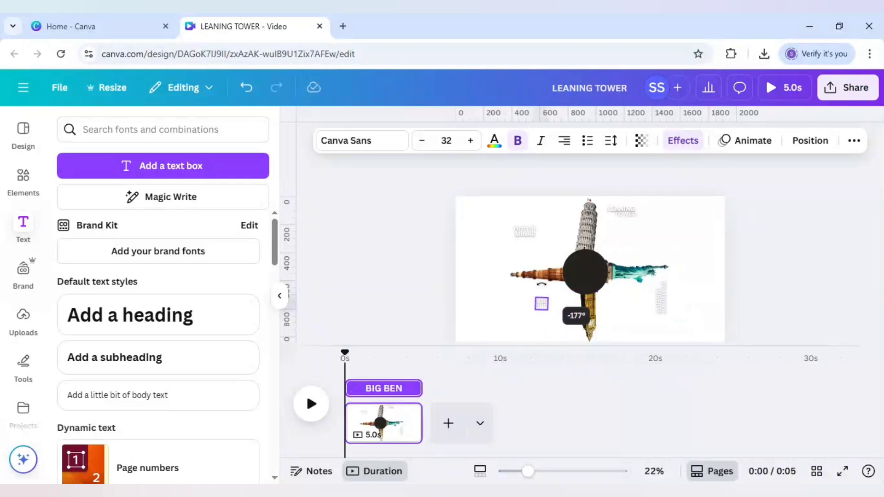
click(540, 304)
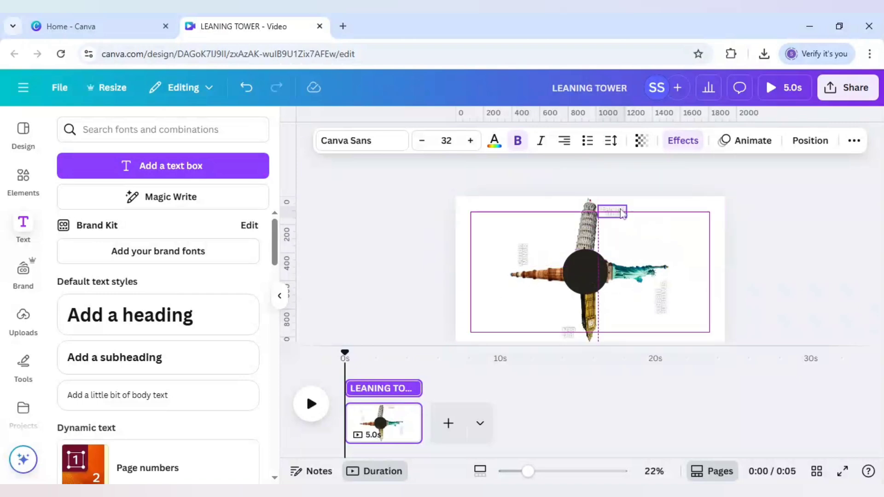
click(586, 226)
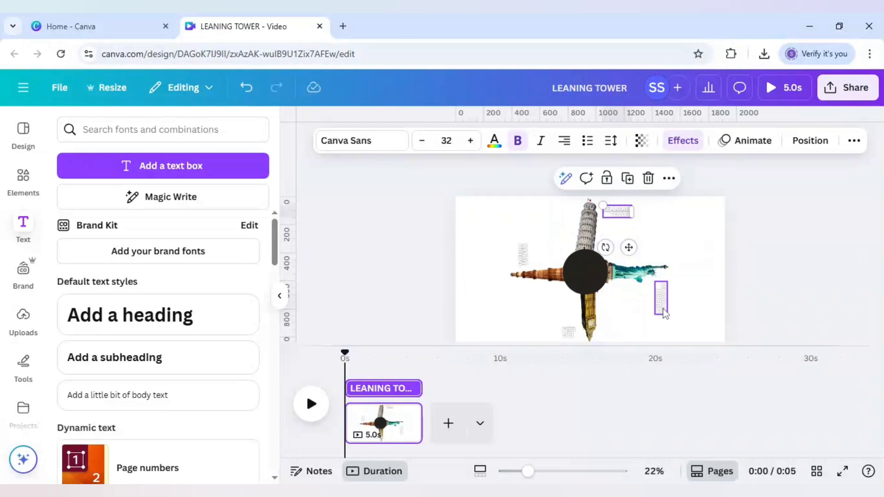
click(661, 297)
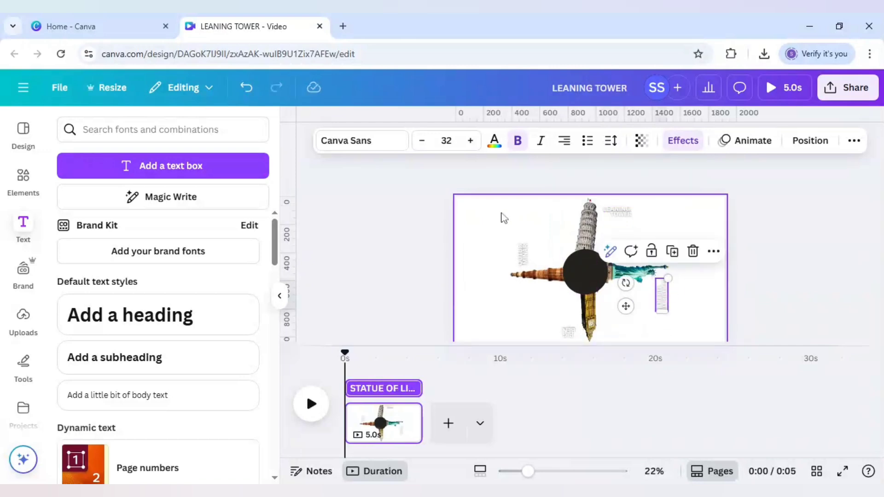
click(847, 88)
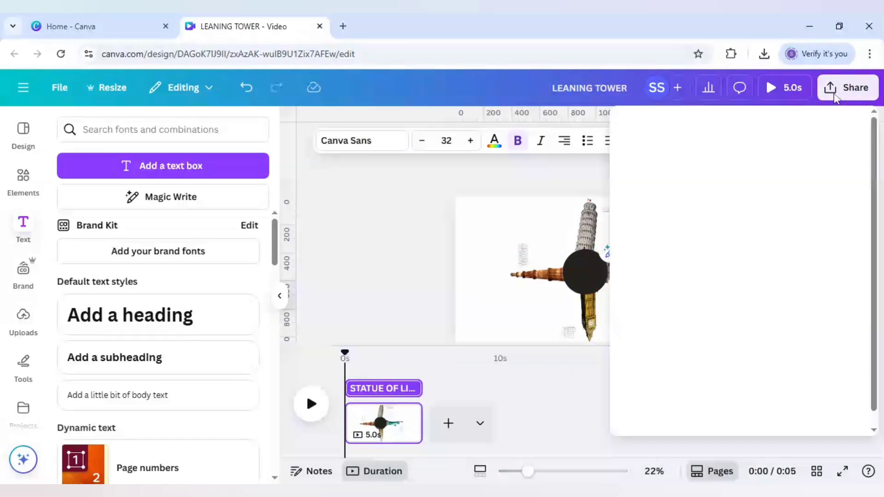
Download the collage as a PNG with a transparent background
click(848, 87)
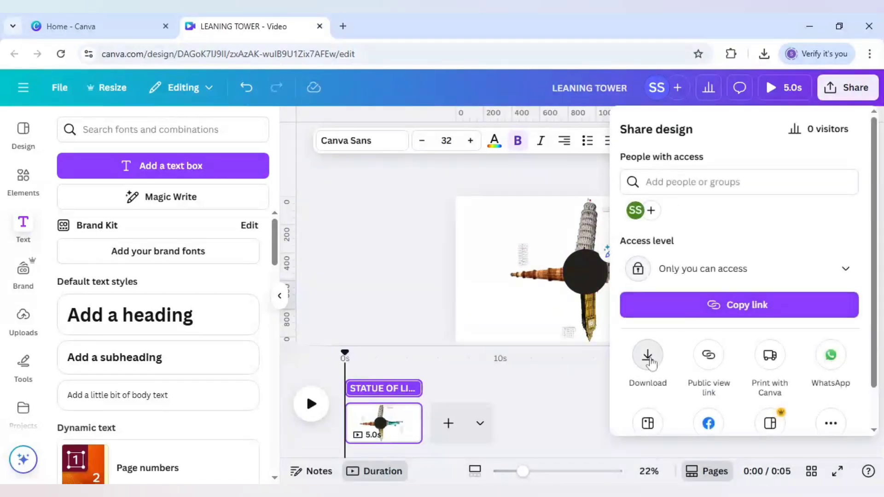
click(648, 359)
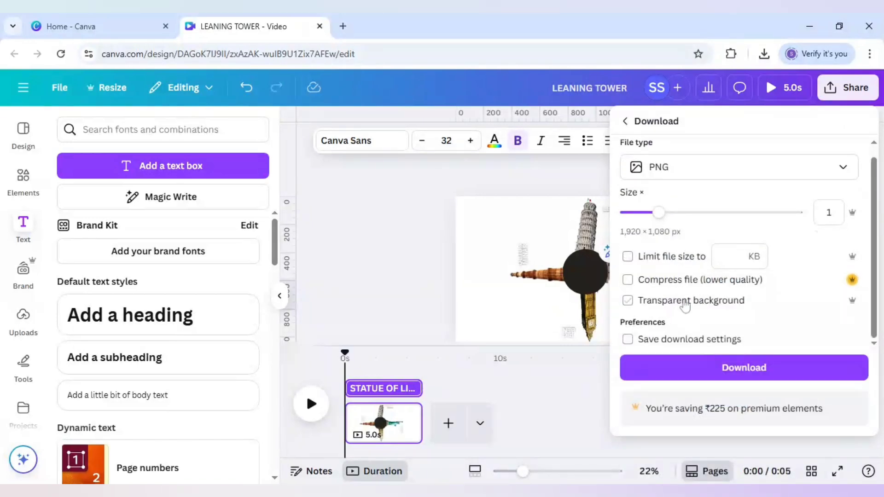
click(628, 299)
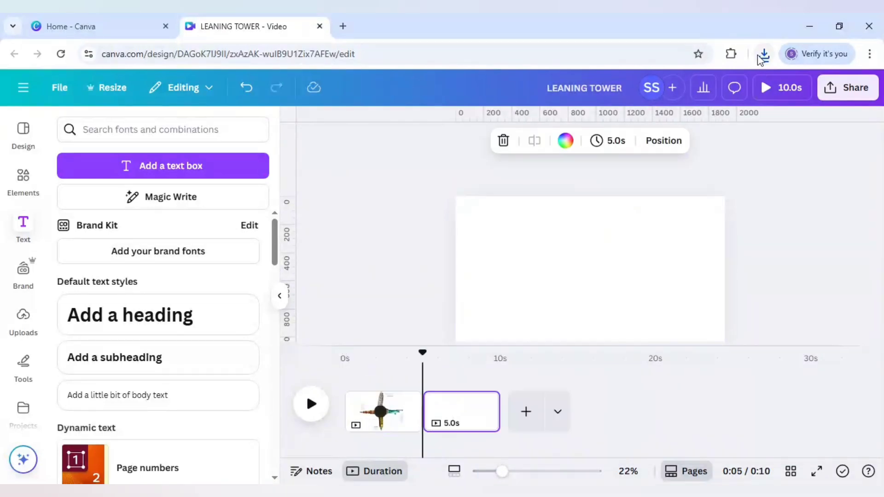
mouse_move(754, 68)
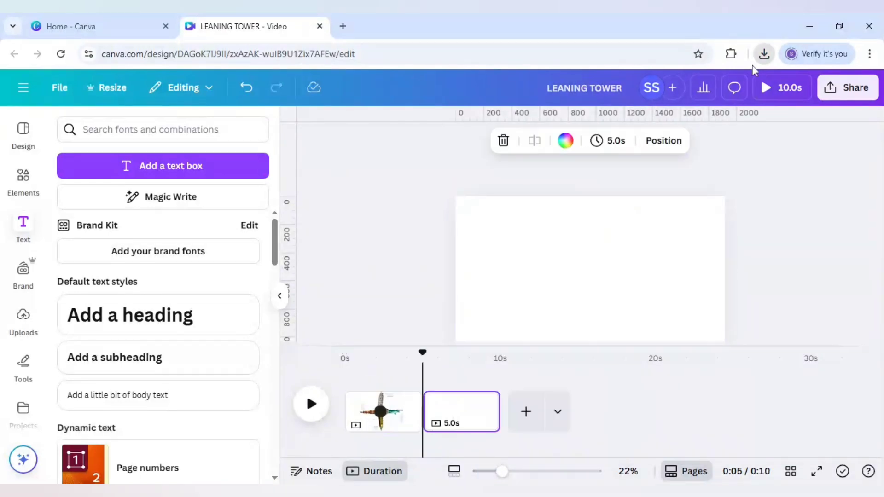
Insert the uploaded monument collage PNG from Uploads onto page 2
click(403, 247)
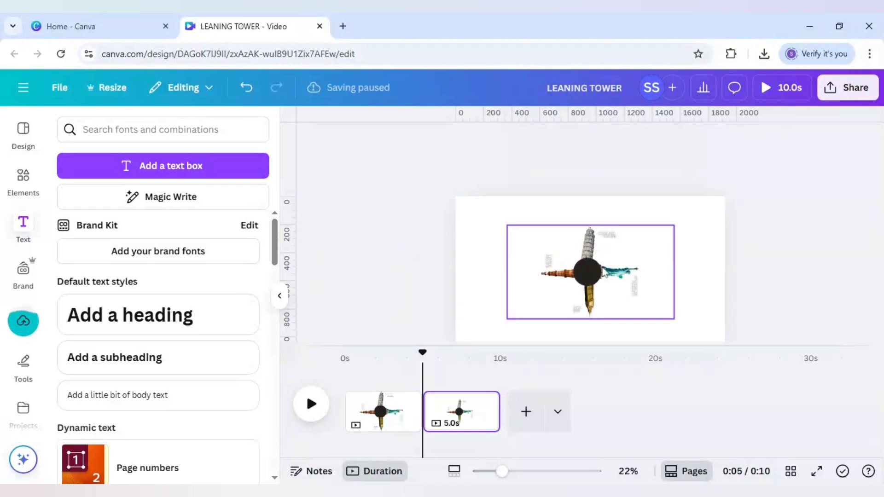
mouse_move(603, 274)
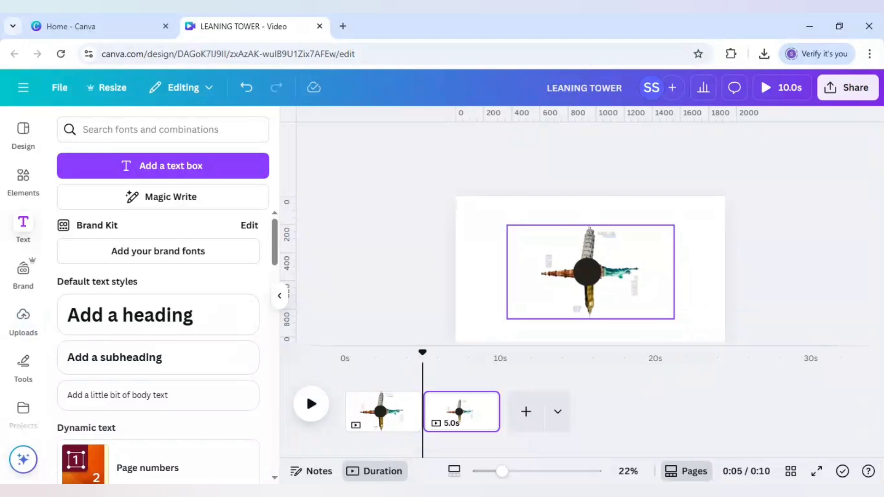
click(530, 341)
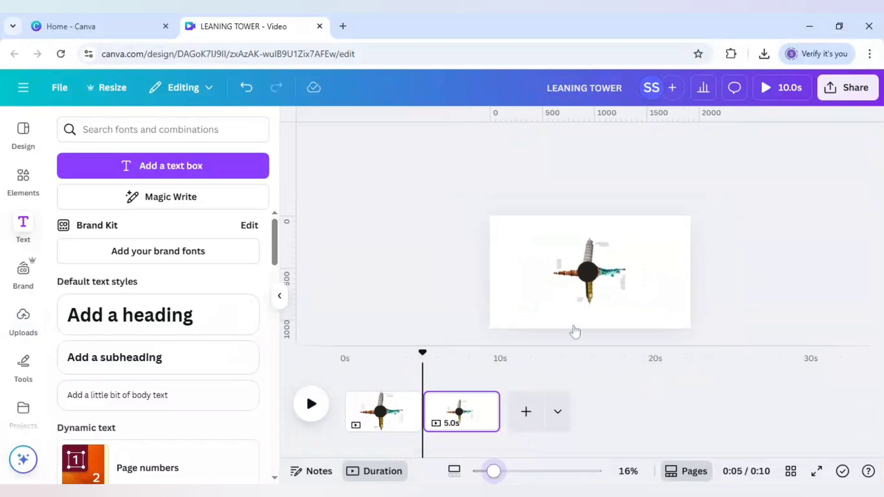
Give the second page a Turquoise blue background from the Colour panel
click(589, 272)
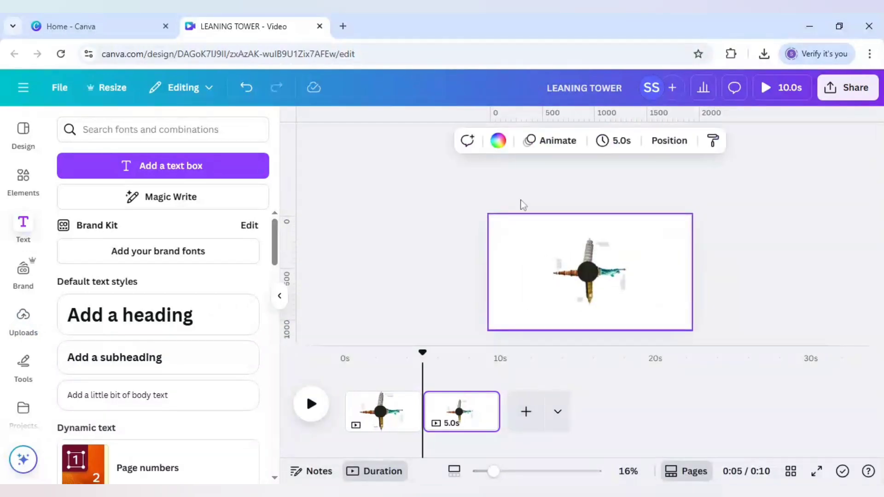
click(497, 140)
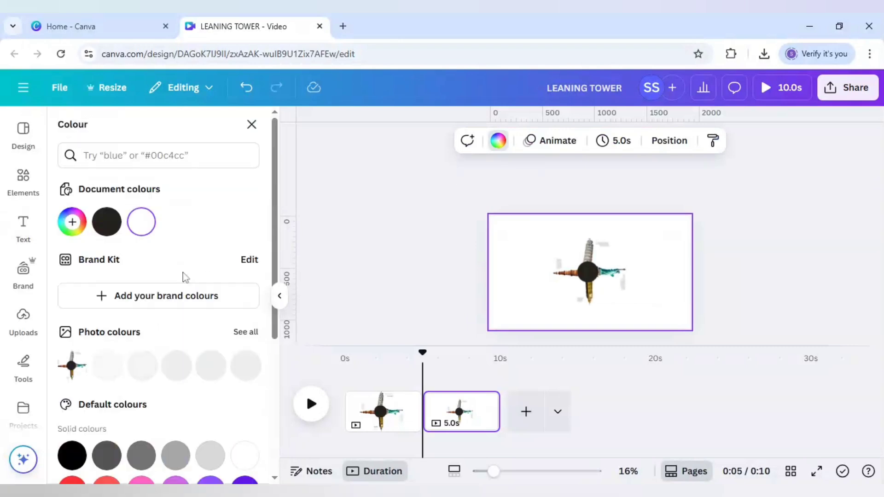
scroll(down, 3)
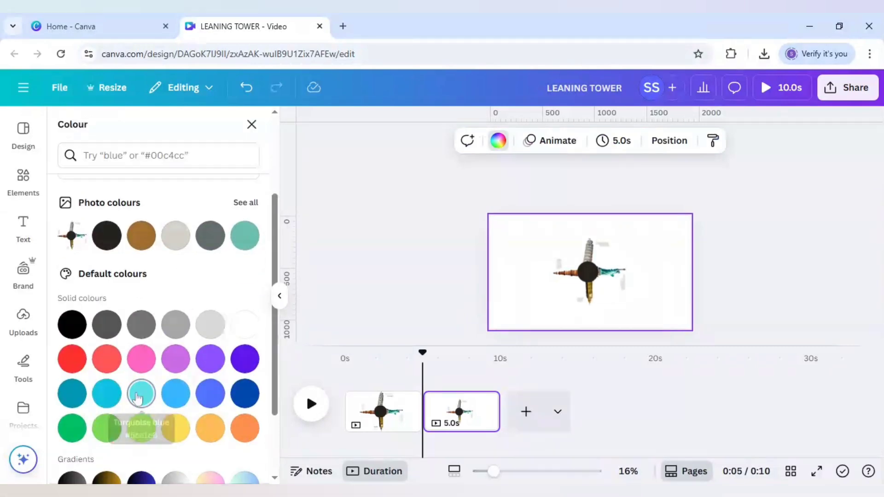
click(140, 392)
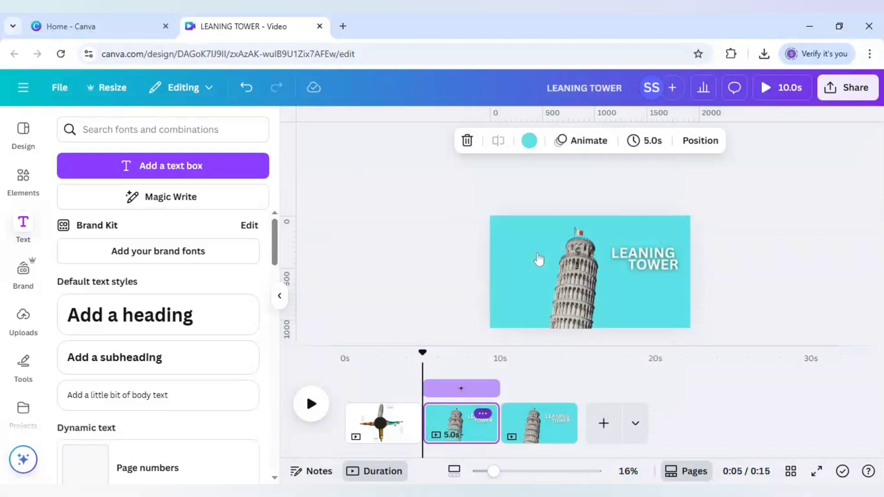
Build the Statue of Liberty page from a copy of the turquoise tower page
click(538, 422)
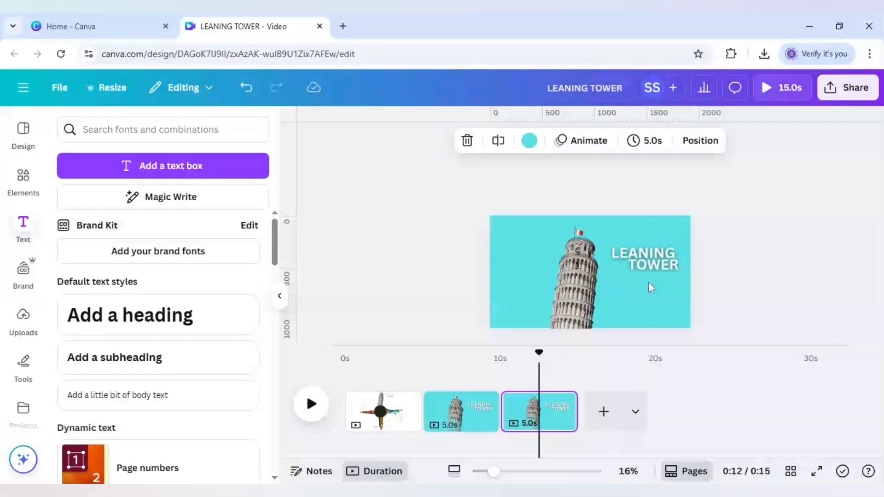
click(589, 271)
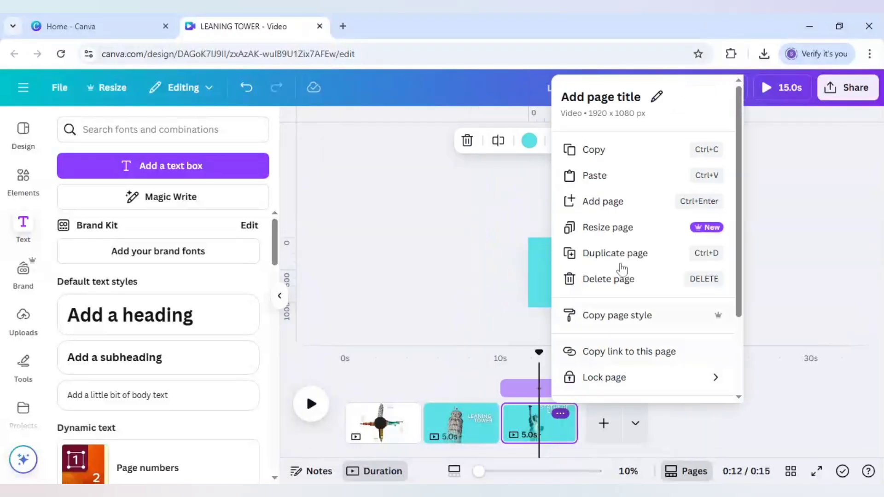
click(616, 252)
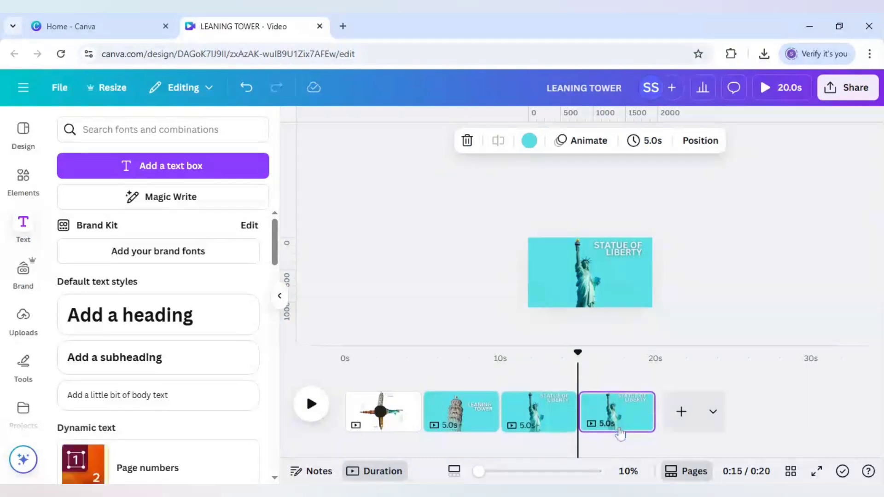
Duplicate pages for Big Ben and Qutub Minar, selecting the Qutub Minar picture and title
click(590, 272)
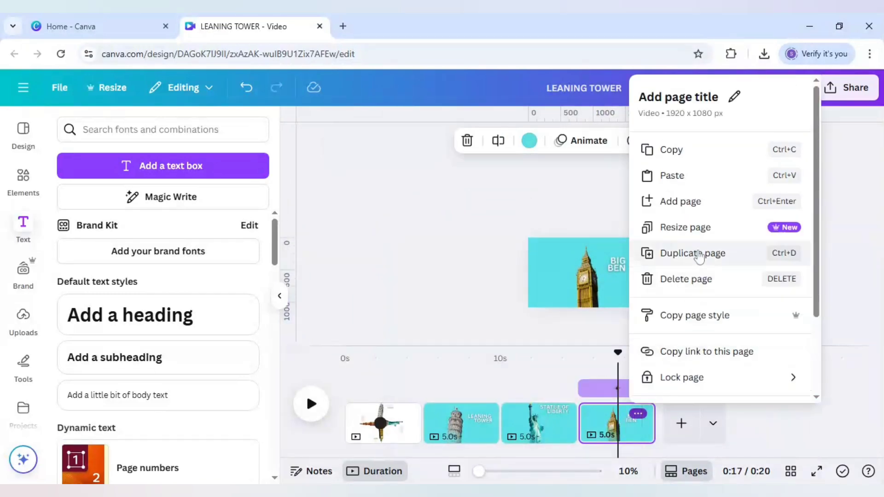
click(693, 252)
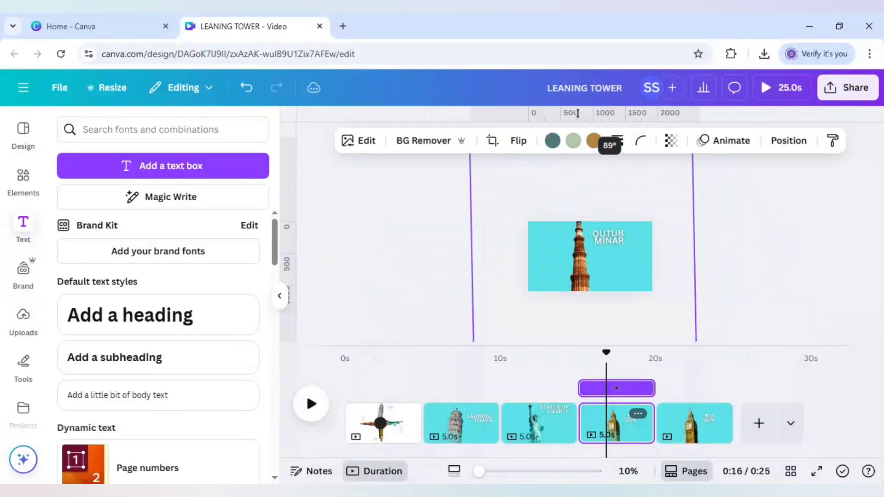
click(590, 255)
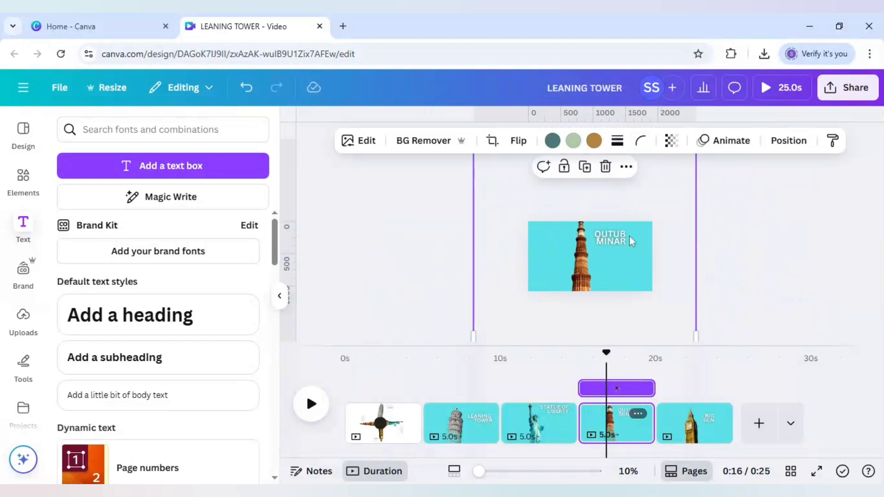
click(733, 261)
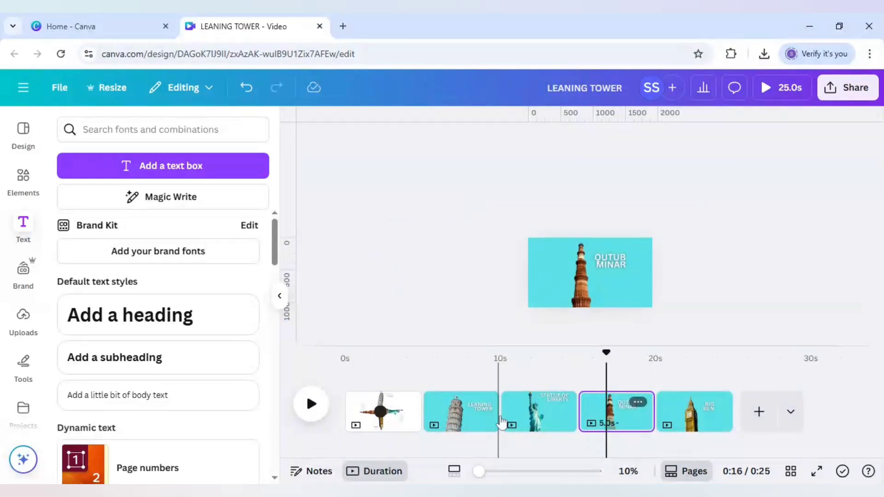
mouse_move(500, 401)
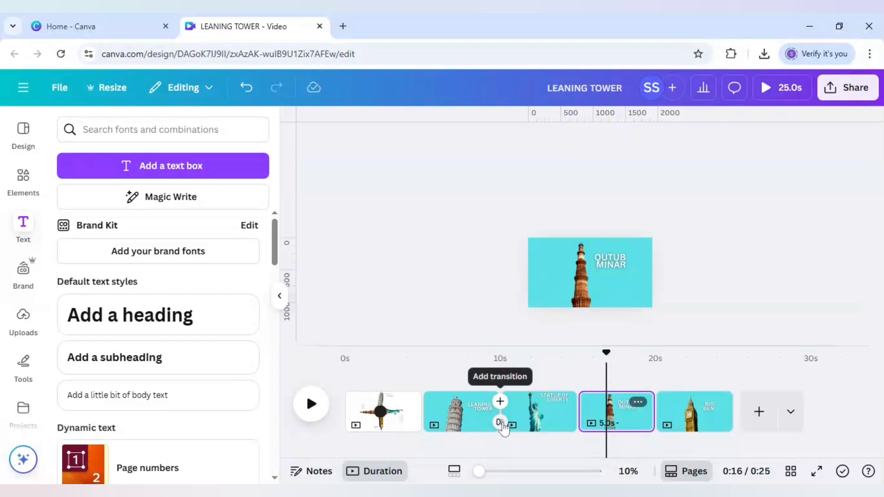
Add a 1.5-second Match & Move transition after the Leaning Tower page and apply it between all pages
click(500, 401)
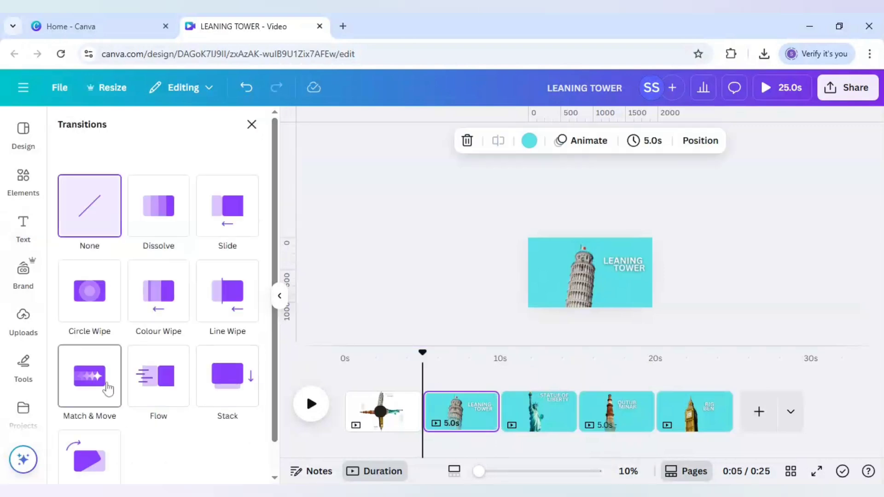
click(89, 376)
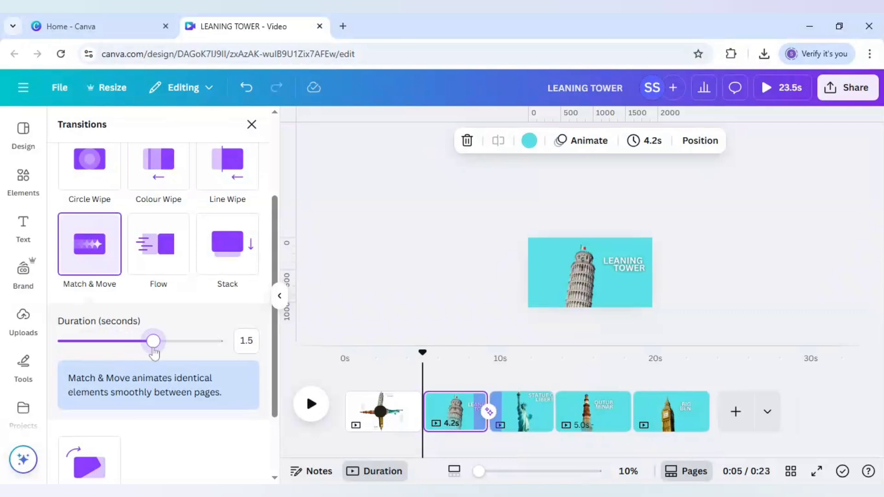
scroll(down, 3)
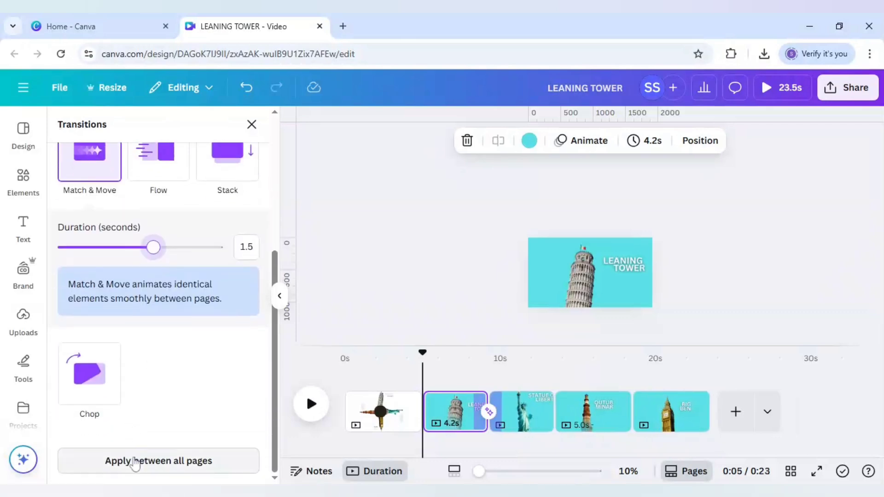
click(158, 460)
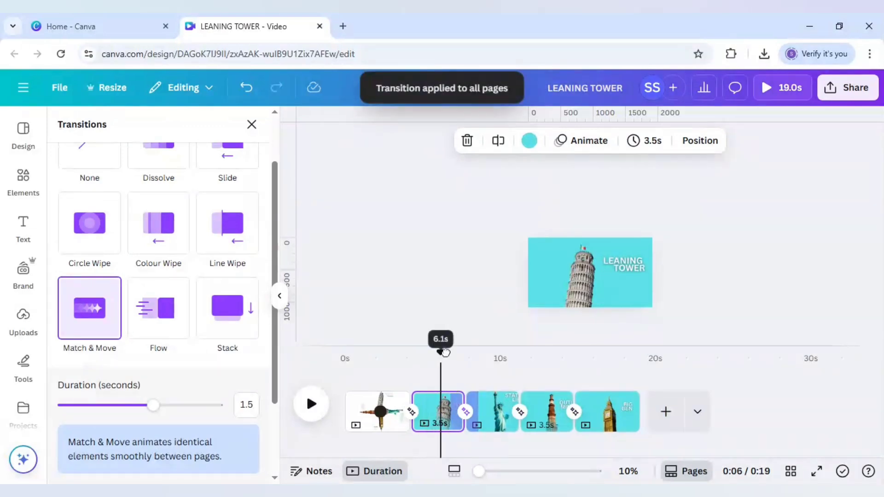
click(23, 228)
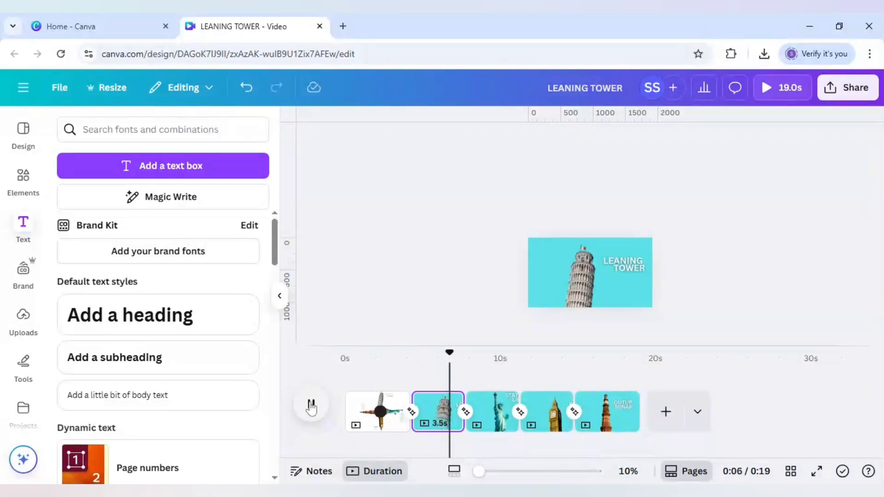
click(311, 404)
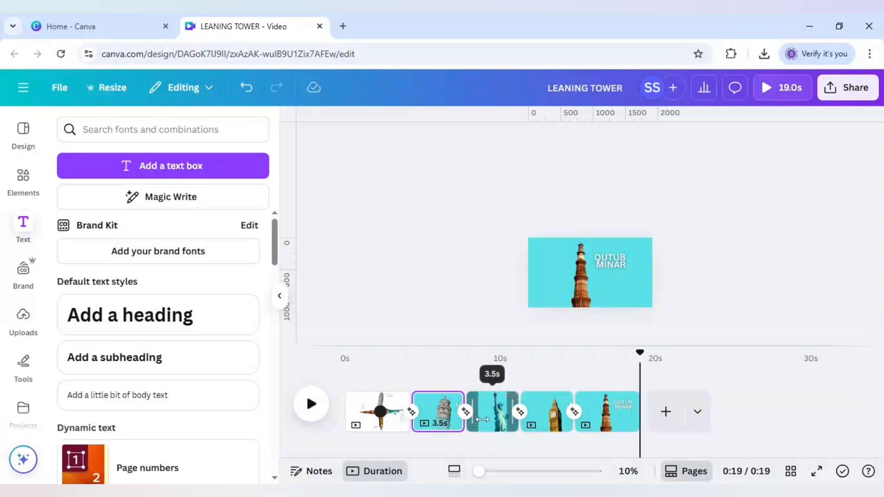
click(491, 423)
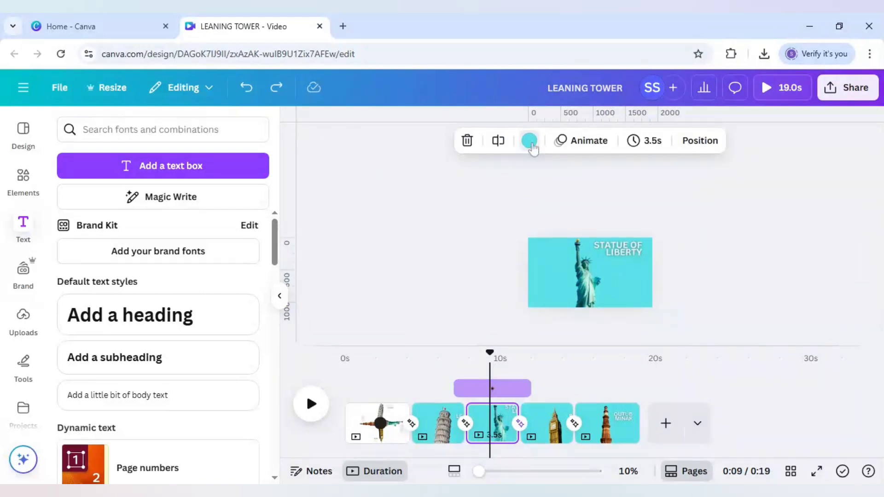
Colour the backgrounds: Statue of Liberty yellow, Big Ben Grass green, Qutub Minar Light blue
click(529, 140)
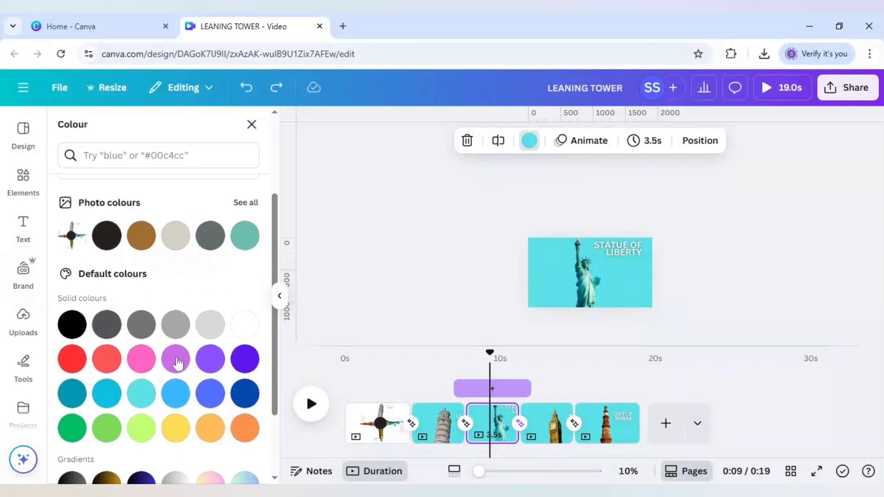
click(175, 427)
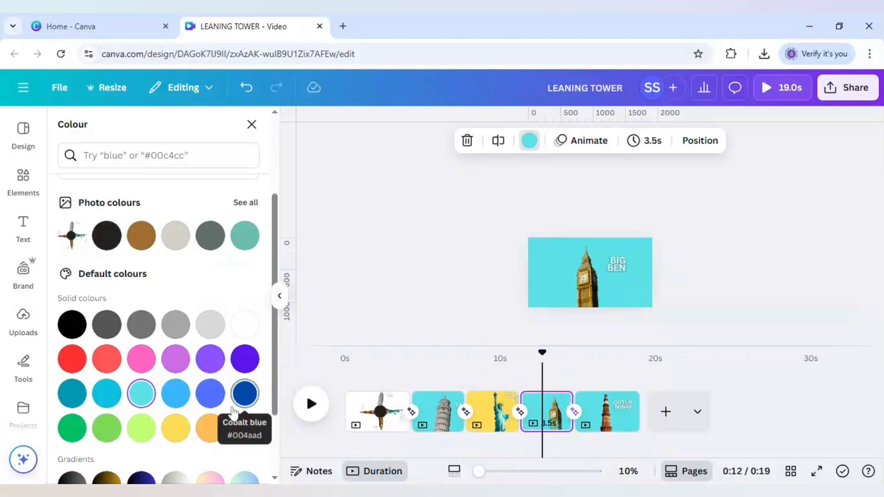
scroll(down, 3)
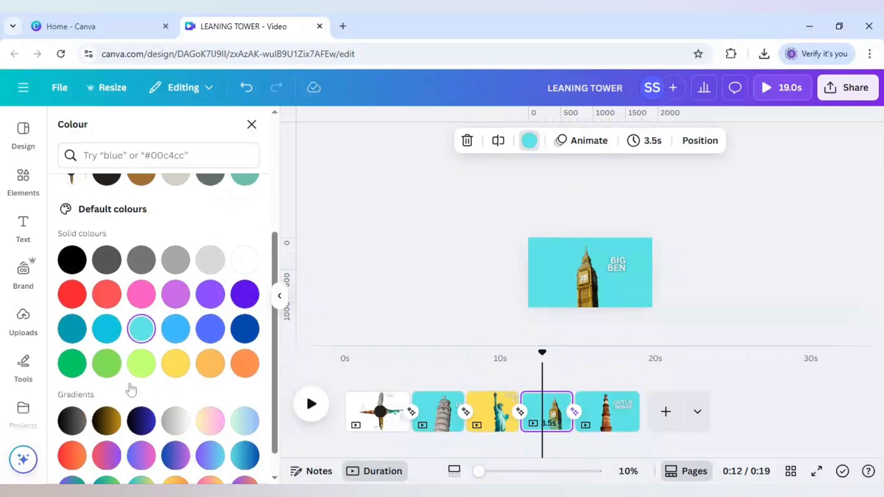
mouse_move(106, 364)
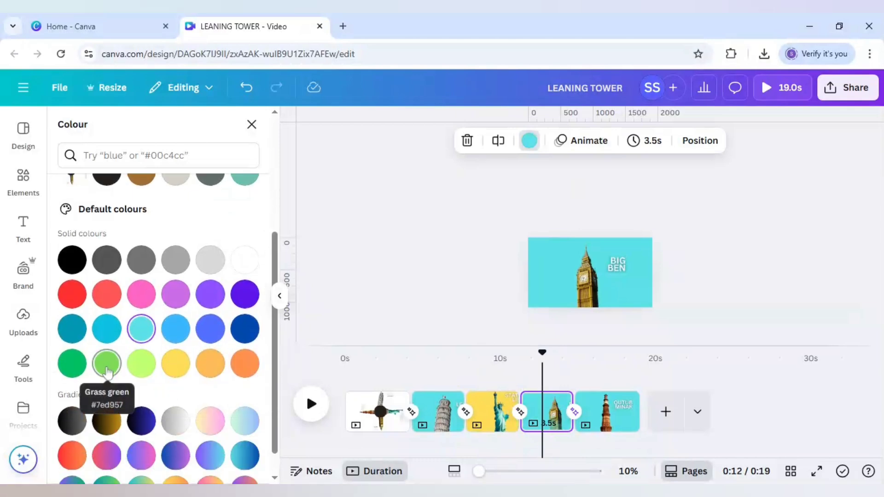
click(106, 364)
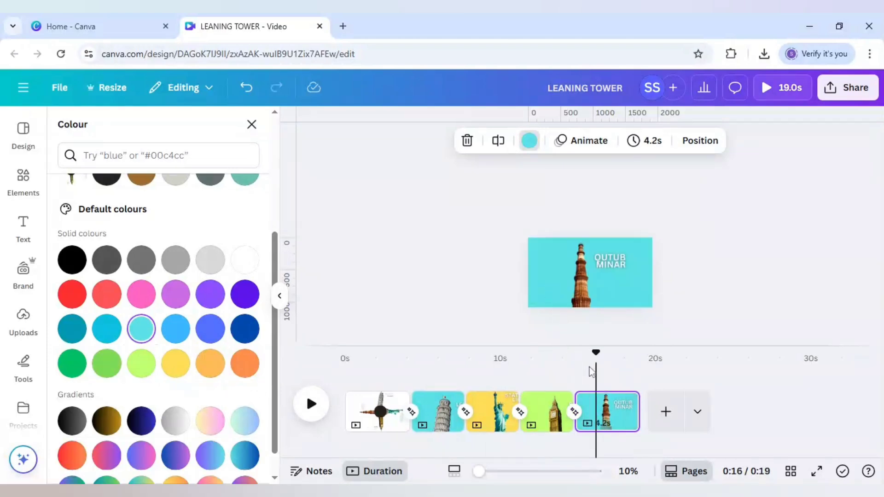
mouse_move(214, 318)
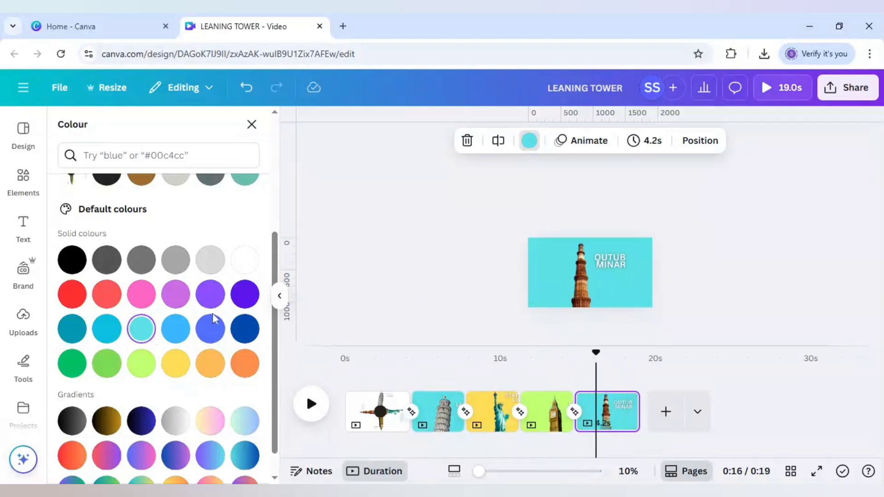
mouse_move(175, 329)
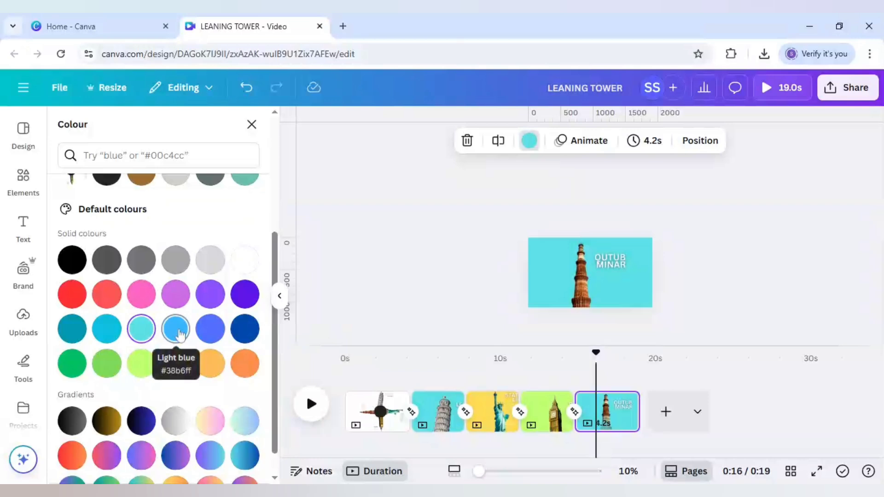
click(175, 328)
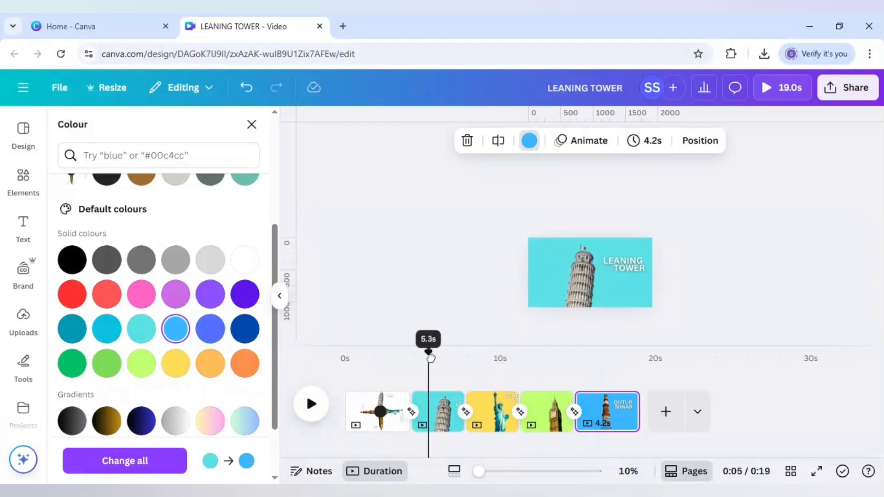
click(23, 229)
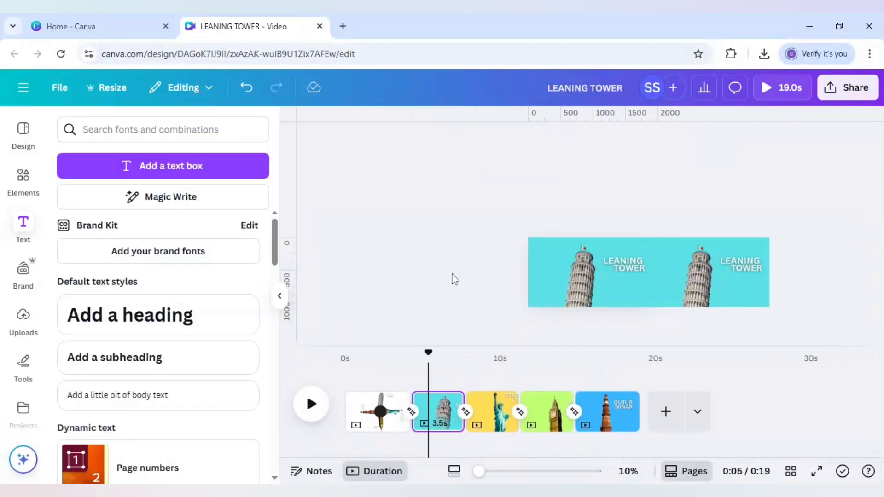